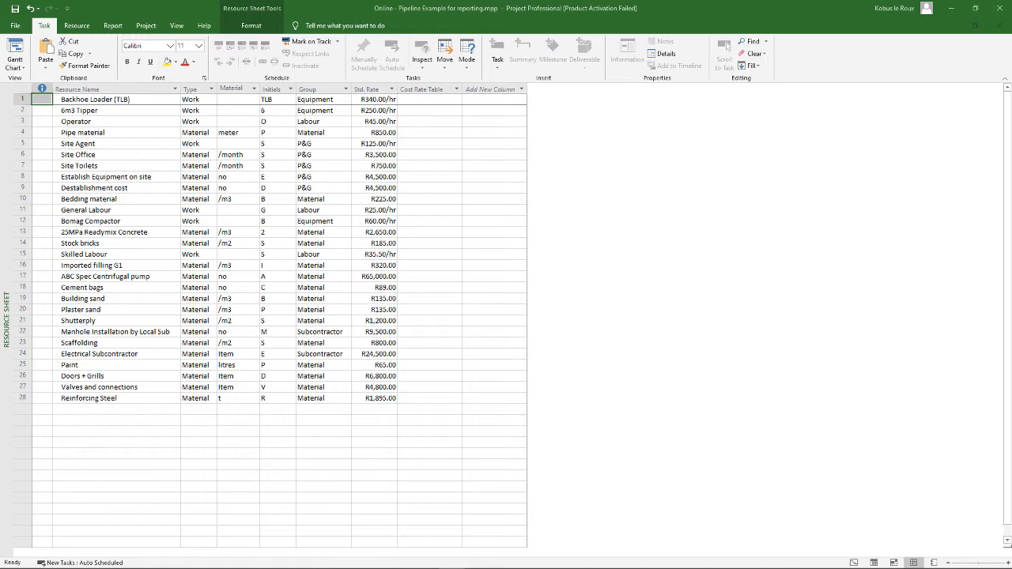
mouse_move(287, 213)
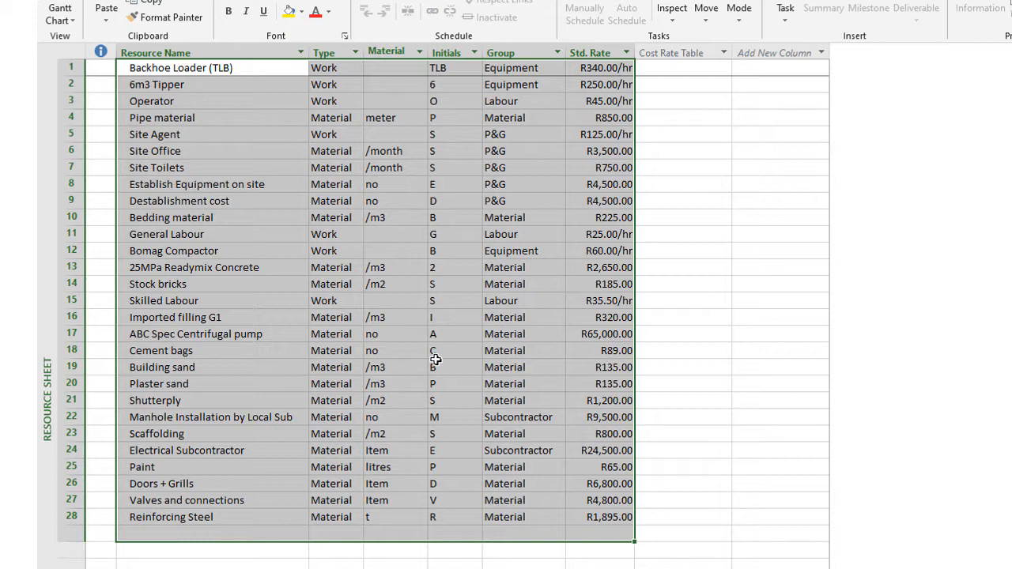
mouse_move(417, 278)
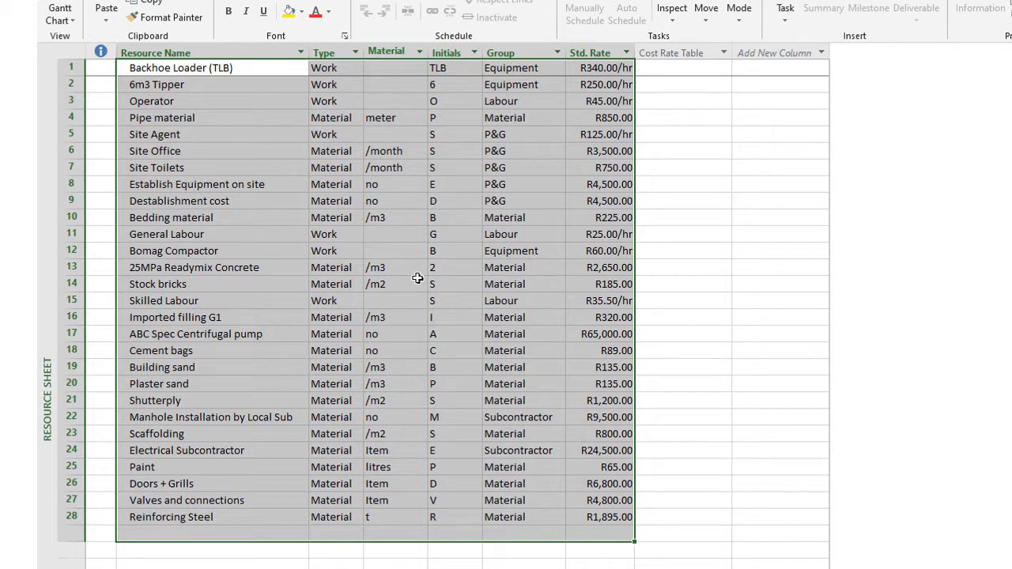
mouse_move(427, 358)
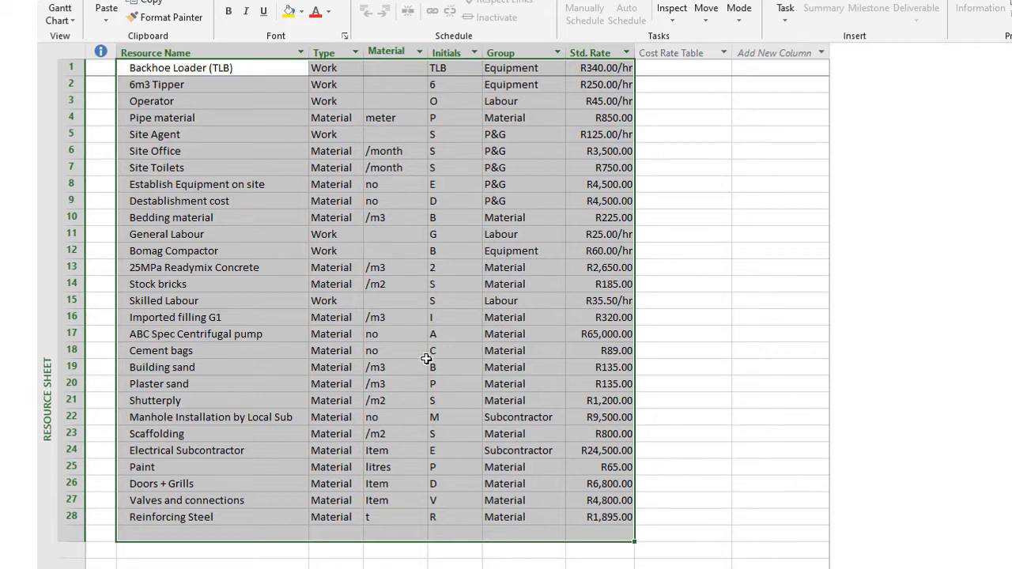
mouse_move(356, 481)
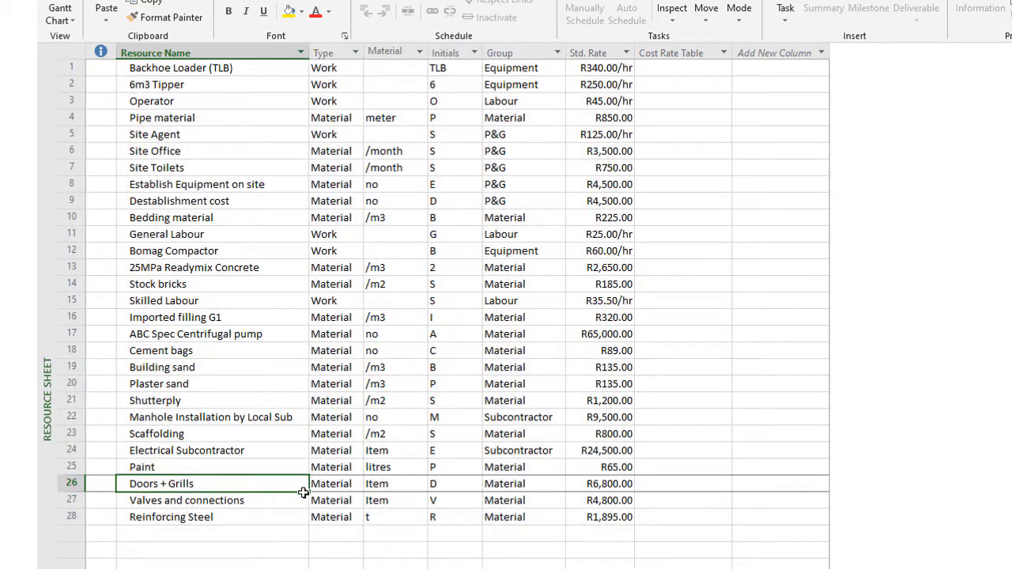
mouse_move(507, 420)
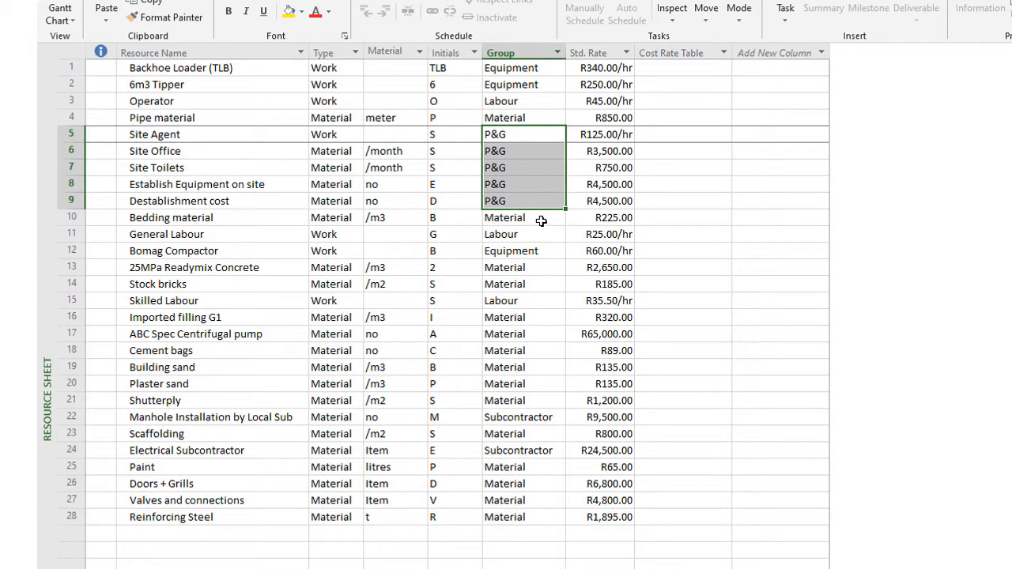
Review resource rows (Backhoe Loader, Stock bricks standard rate) in the Resource Sheet, then pull down the views list
click(522, 219)
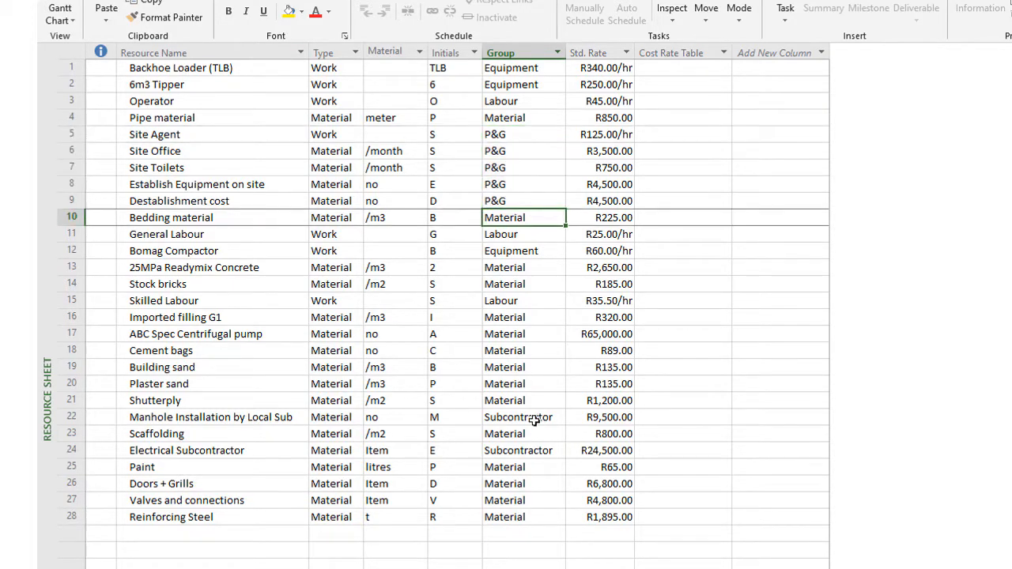
mouse_move(547, 476)
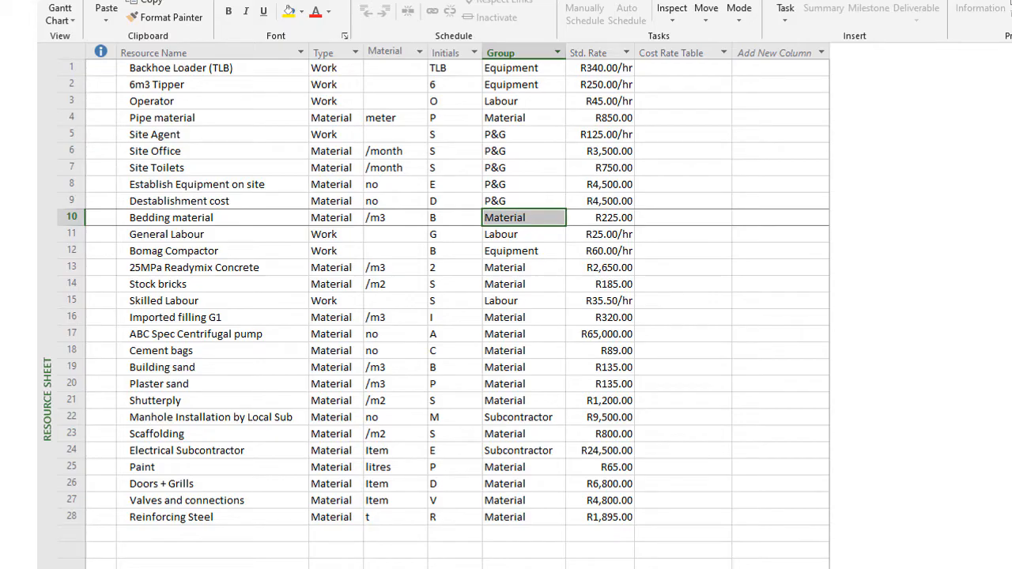
mouse_move(225, 87)
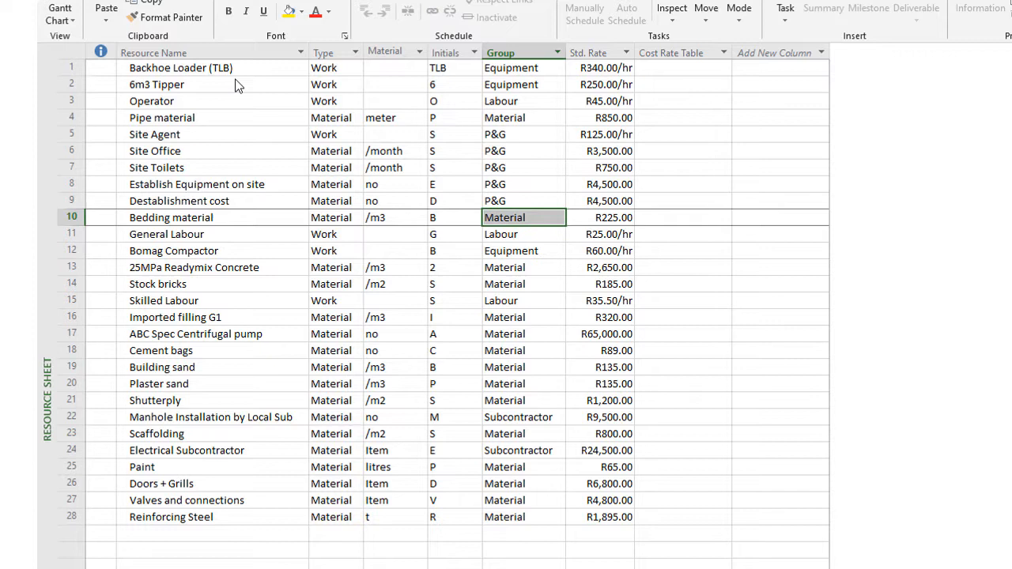
click(181, 66)
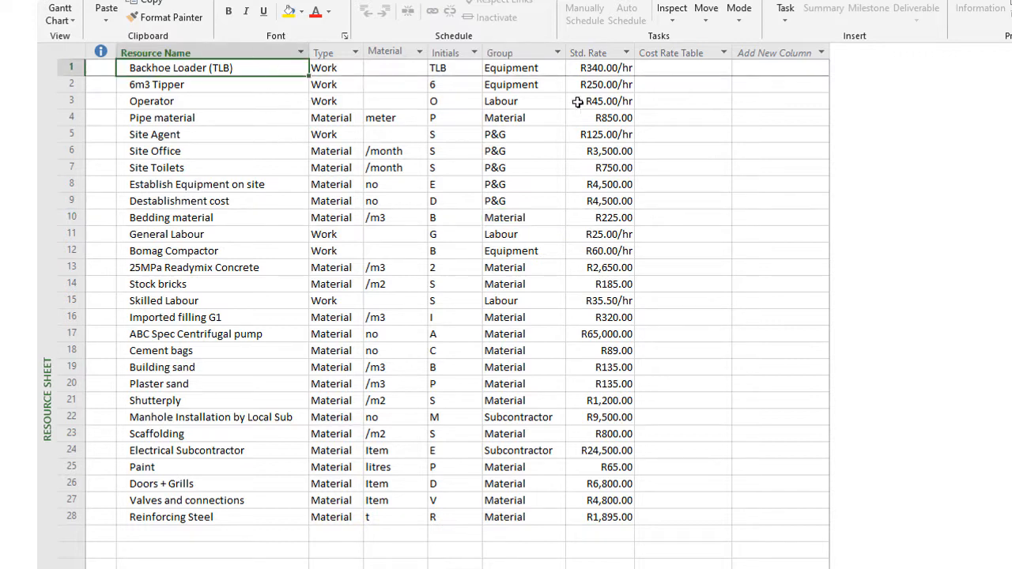
mouse_move(607, 66)
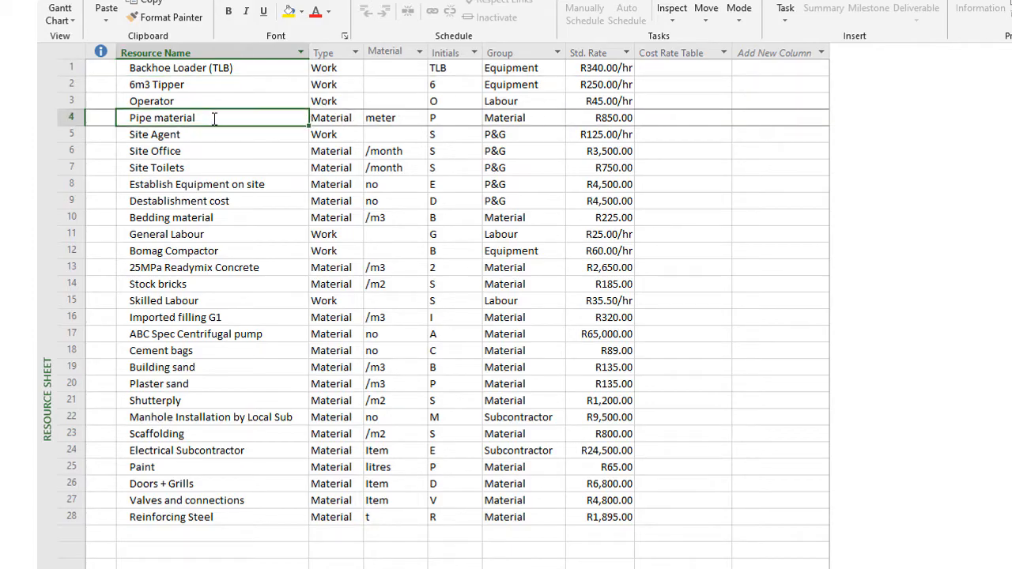
mouse_move(395, 117)
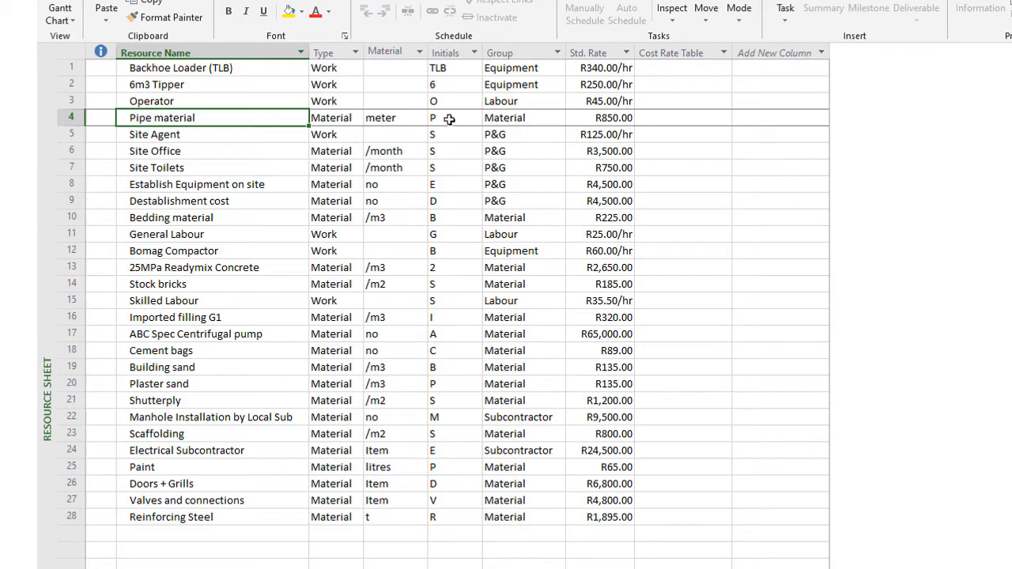
mouse_move(528, 198)
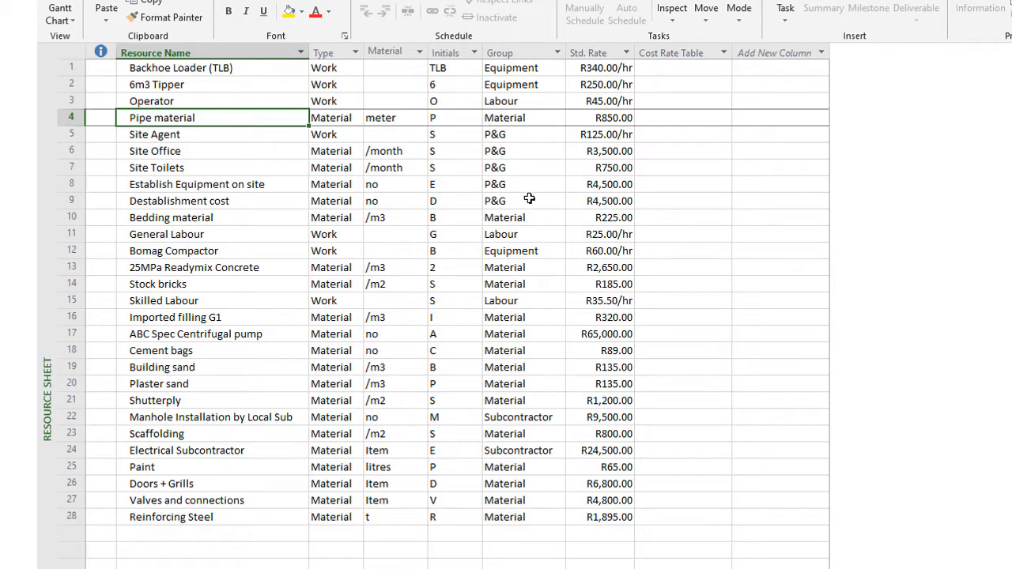
mouse_move(521, 190)
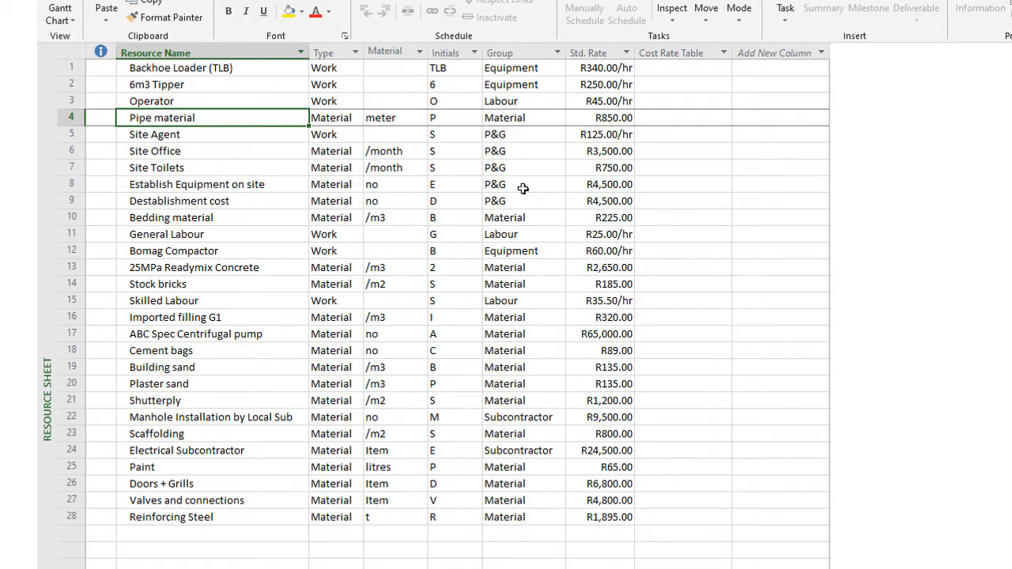
mouse_move(225, 234)
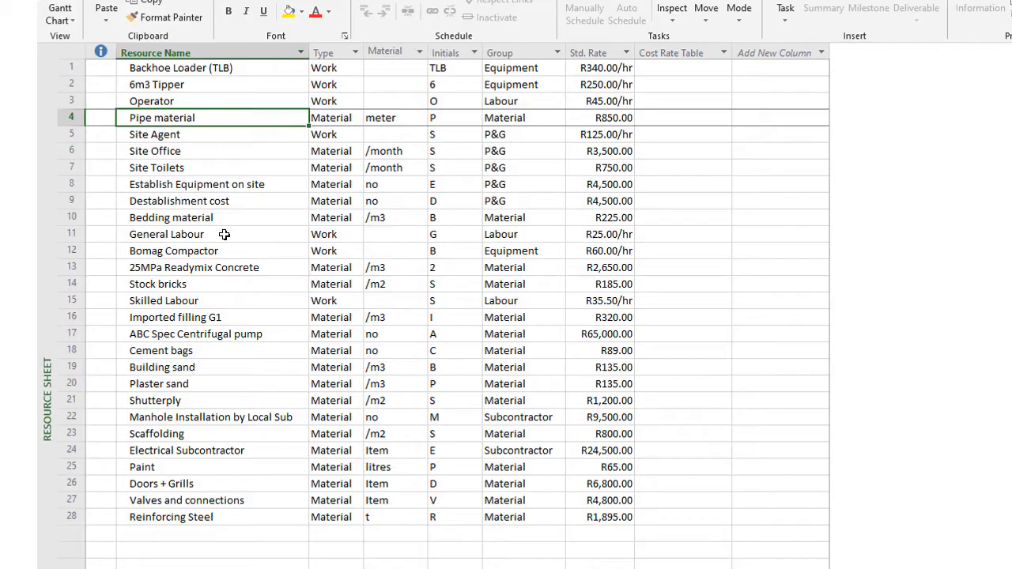
mouse_move(265, 310)
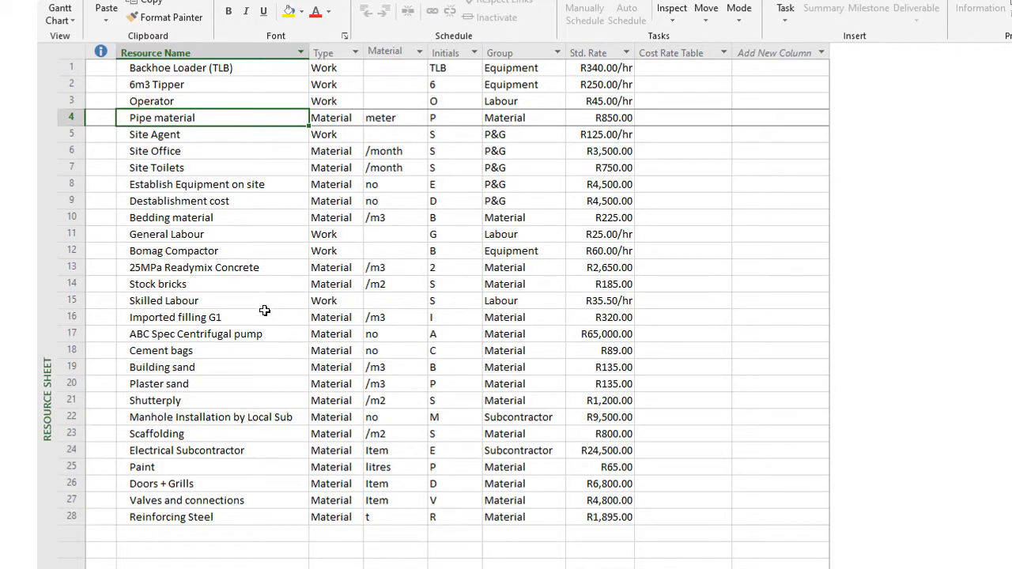
mouse_move(175, 351)
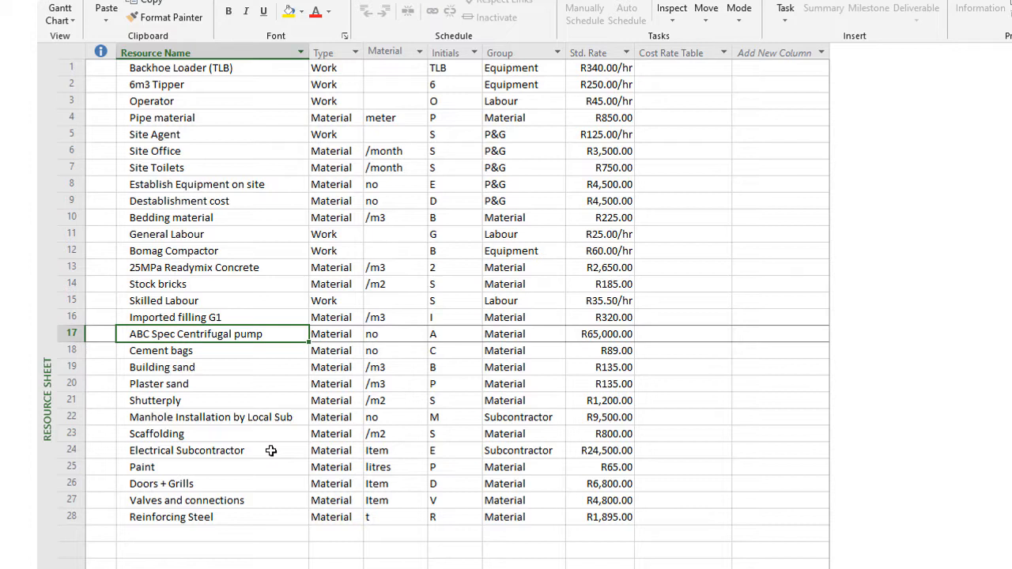
click(186, 449)
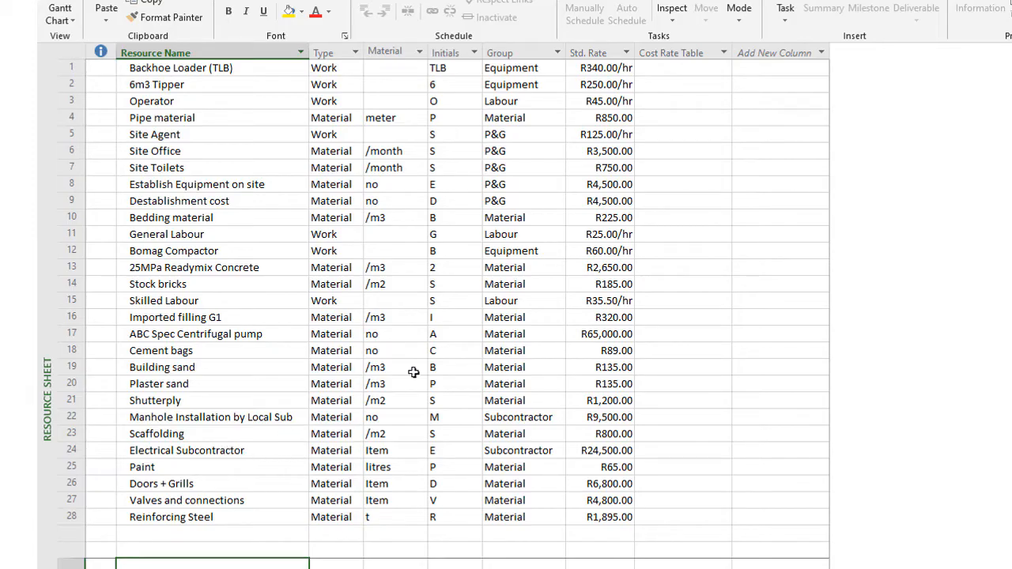
mouse_move(609, 332)
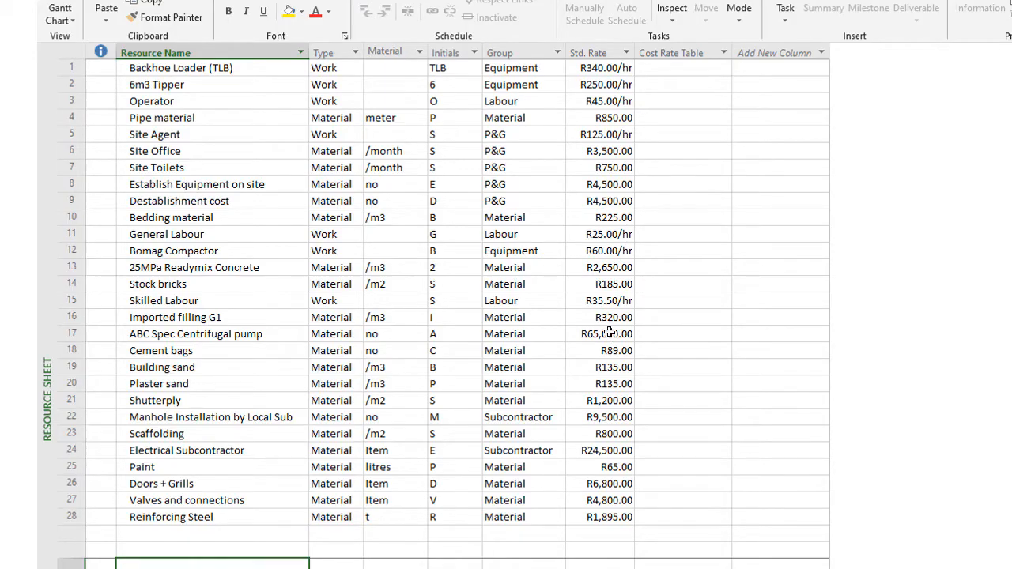
mouse_move(602, 418)
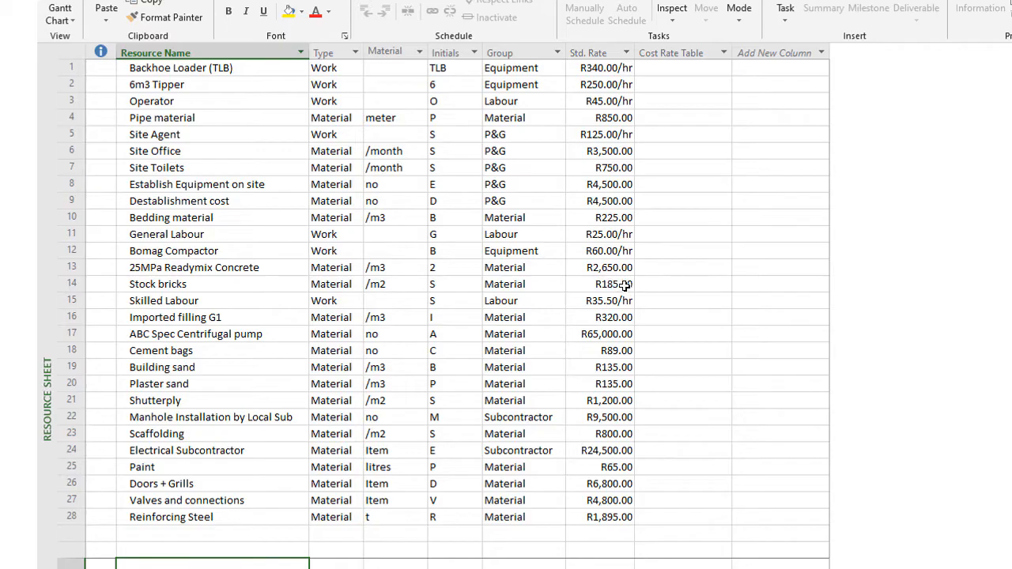
click(614, 285)
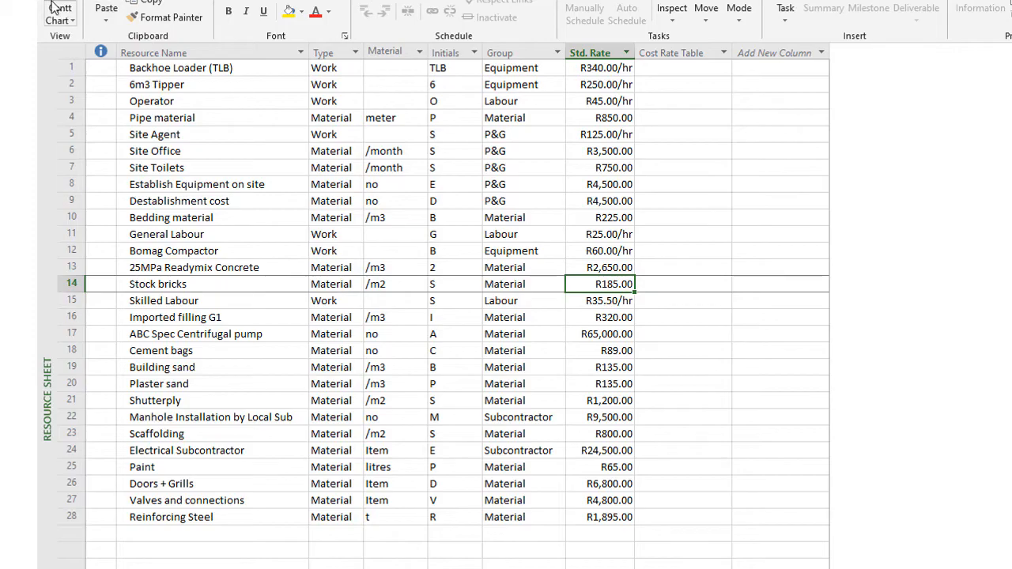
click(60, 14)
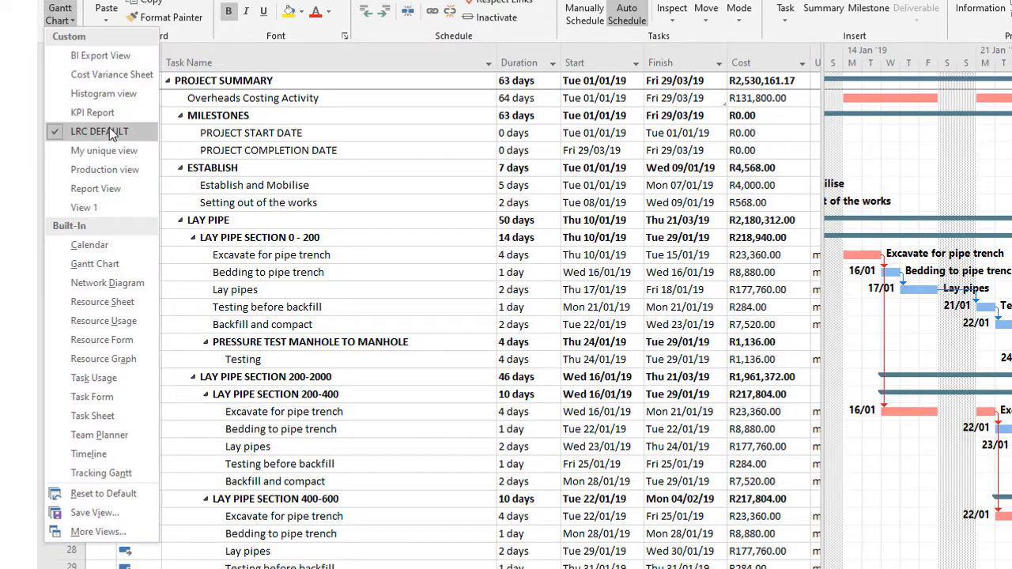
Switch to the LRC DEFAULT Gantt view and scroll the pipe-laying task bars into view
click(100, 132)
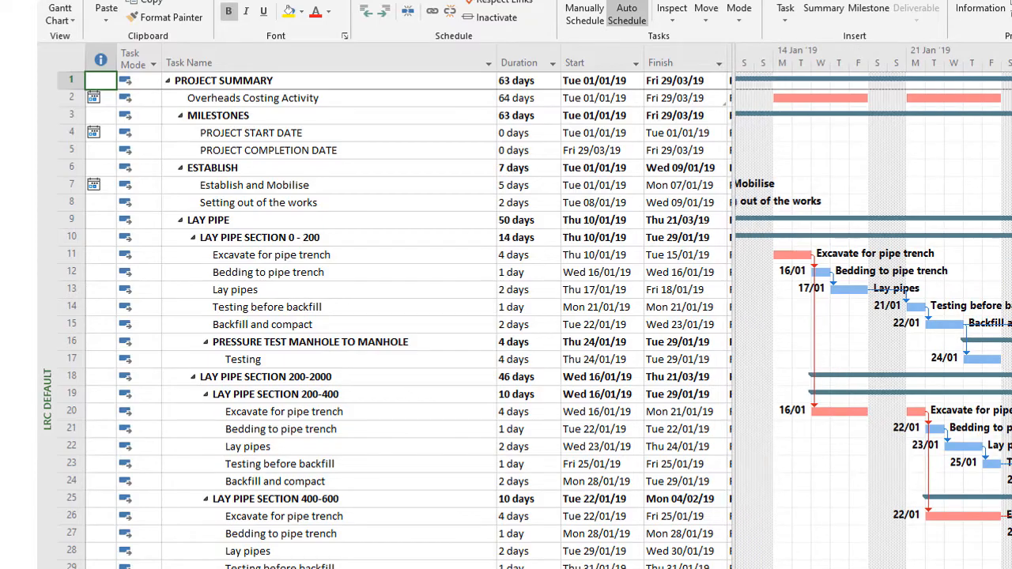
scroll(left, 3)
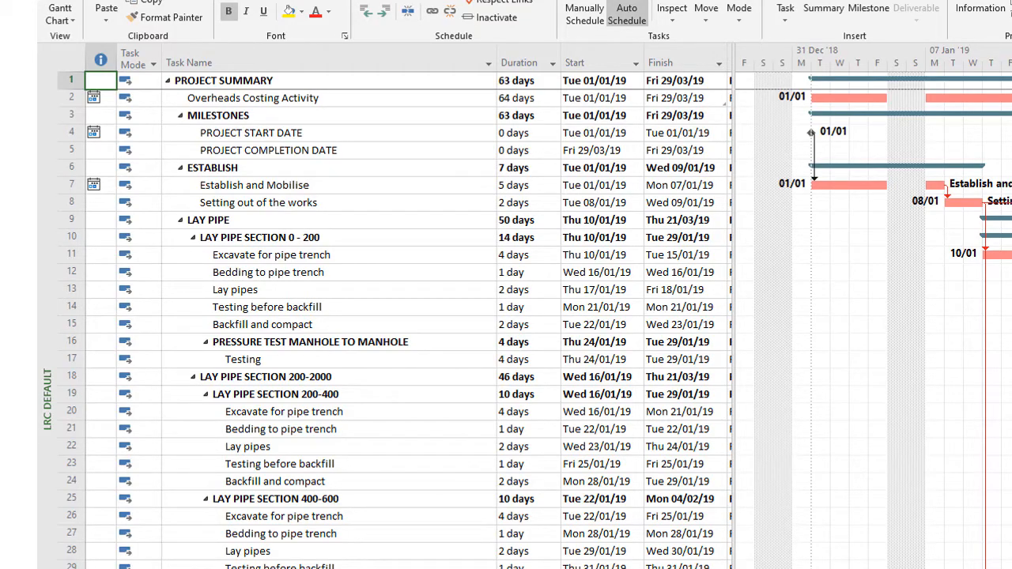
scroll(down, 3)
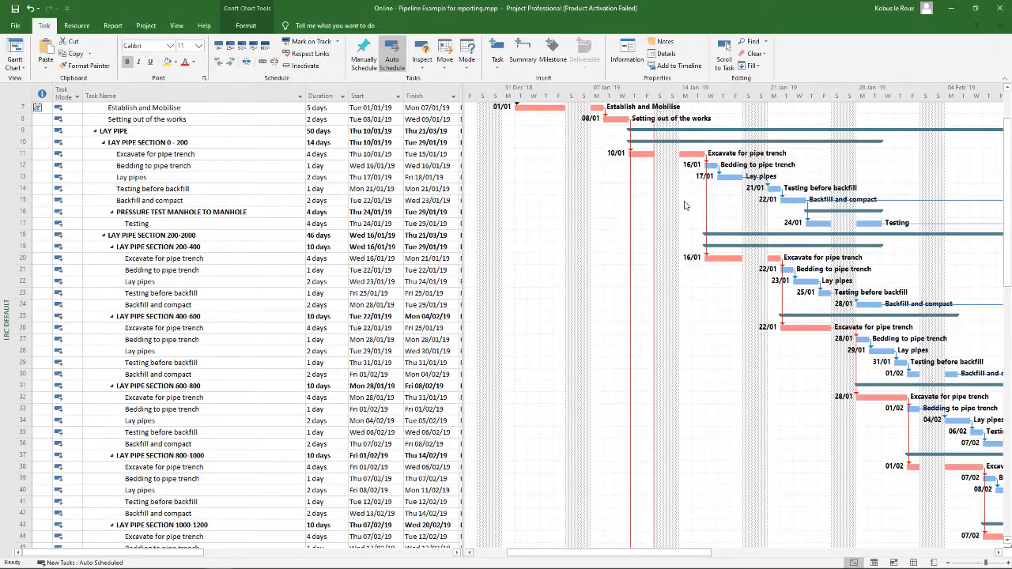
mouse_move(705, 267)
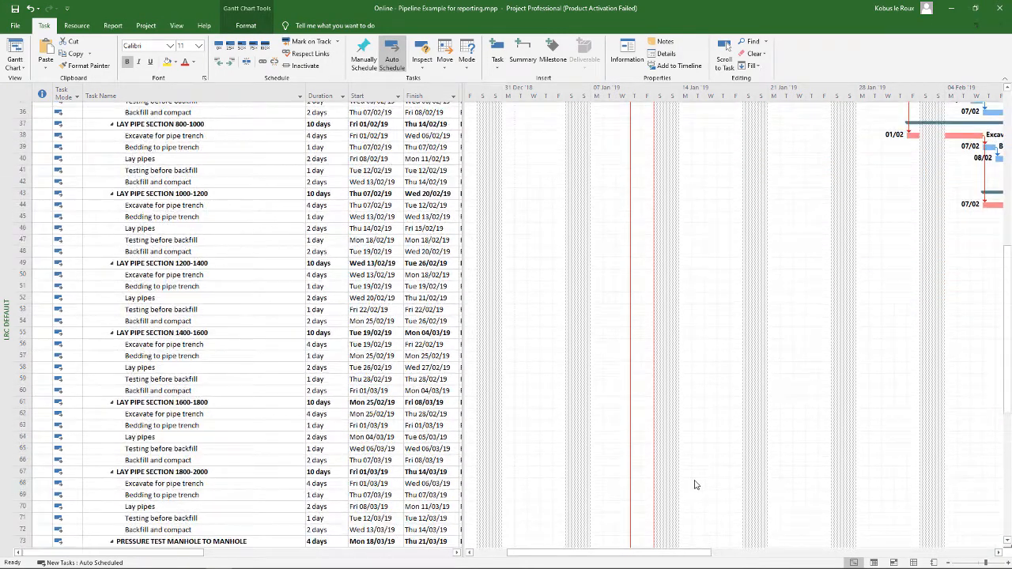
scroll(down, 3)
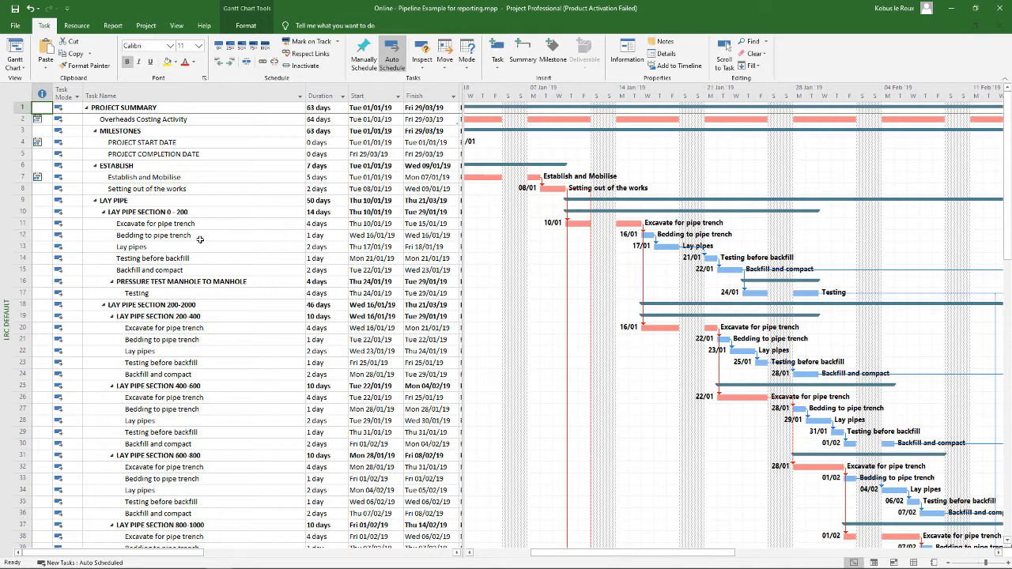
mouse_move(209, 205)
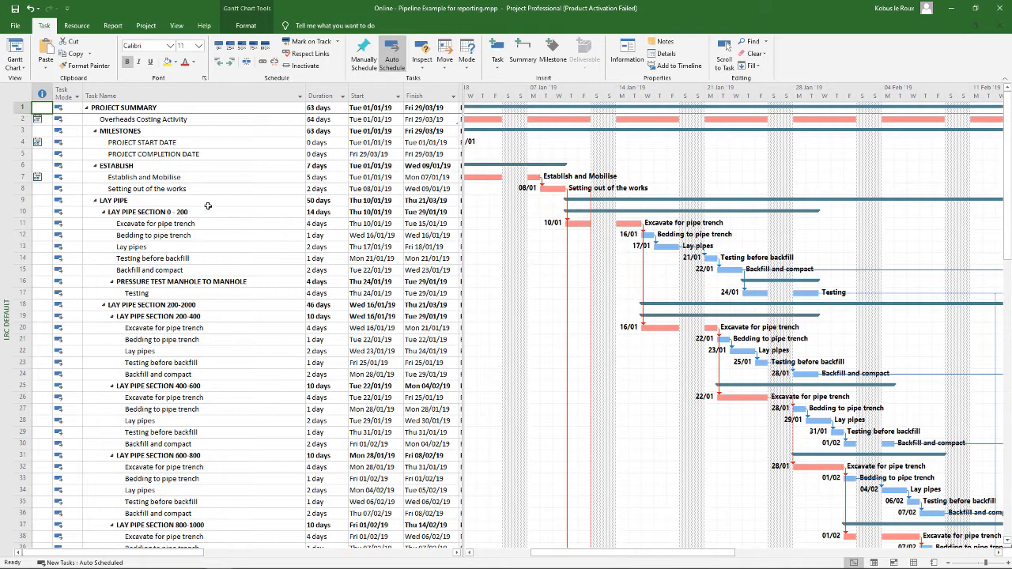
mouse_move(222, 222)
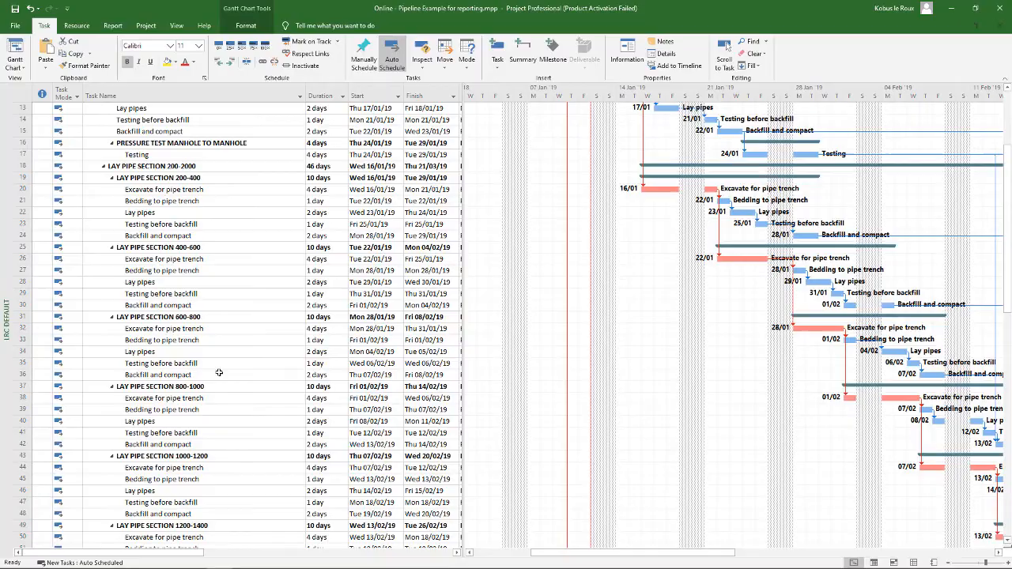
scroll(down, 3)
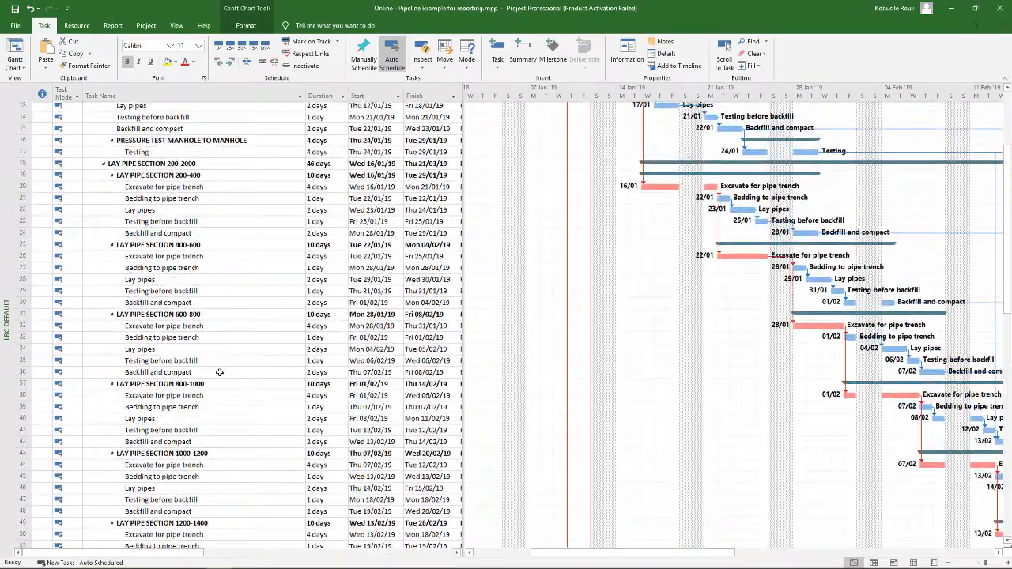
scroll(down, 3)
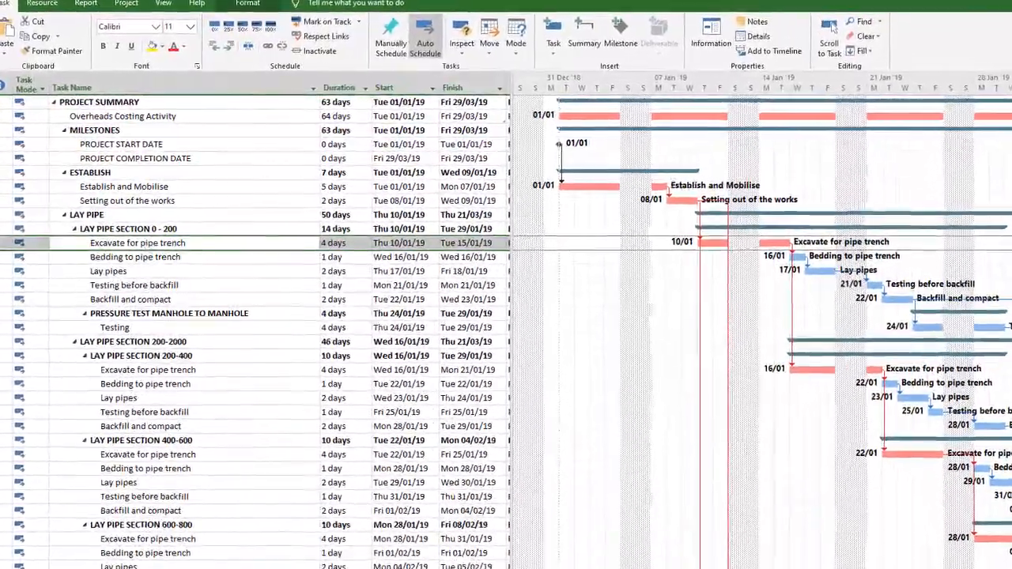
double_click(137, 243)
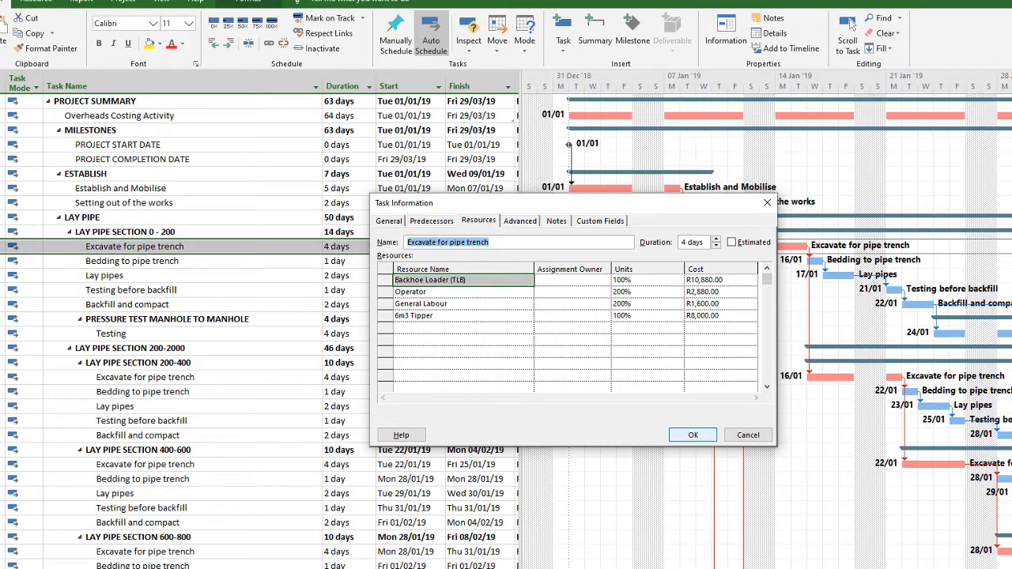
click(693, 434)
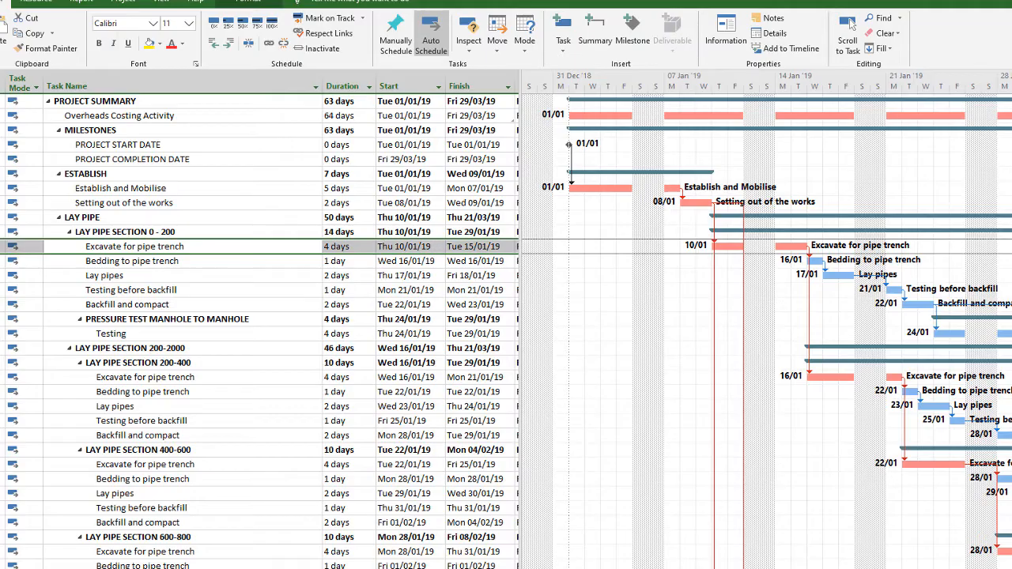
click(133, 261)
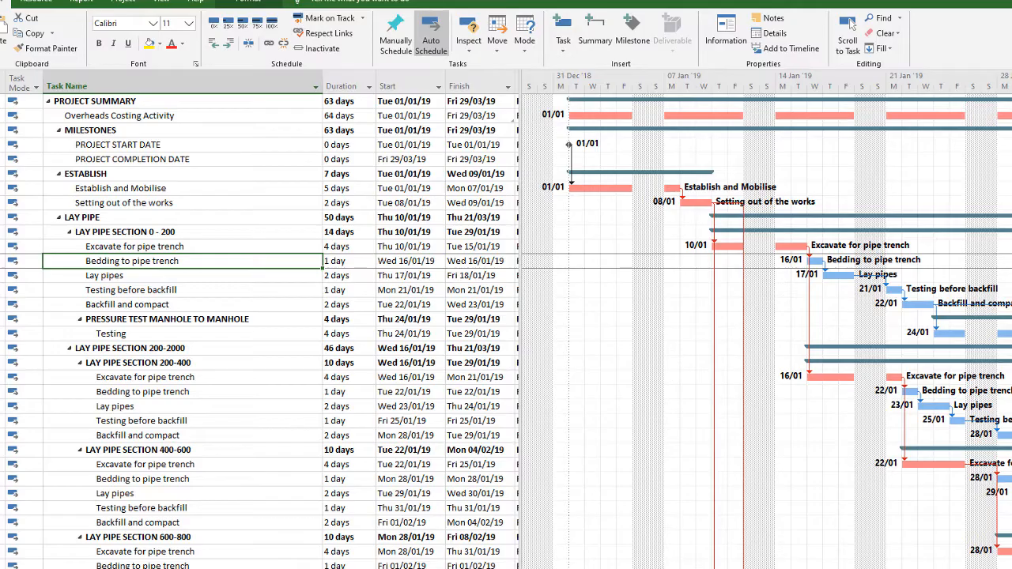
double_click(104, 275)
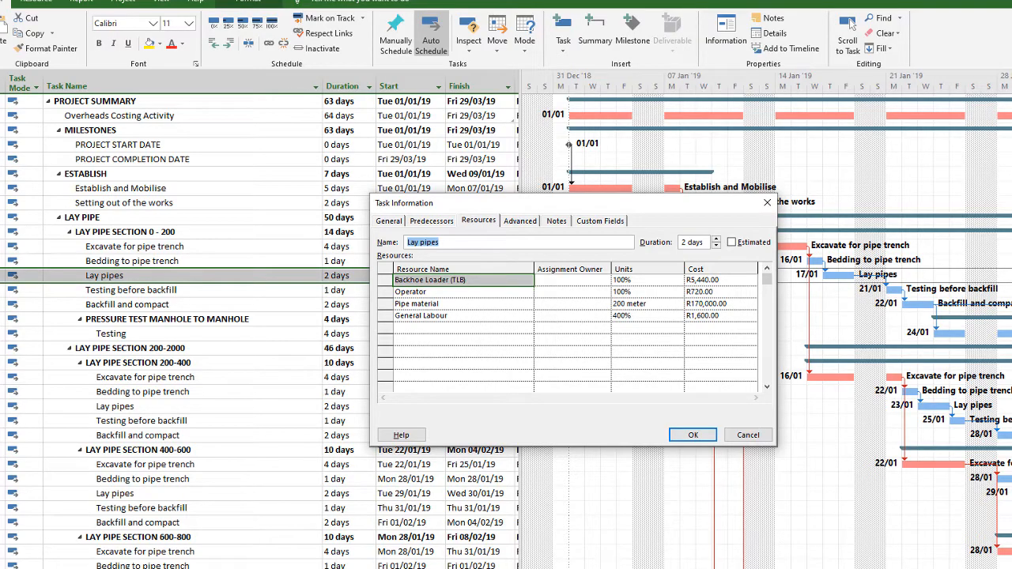
click(692, 435)
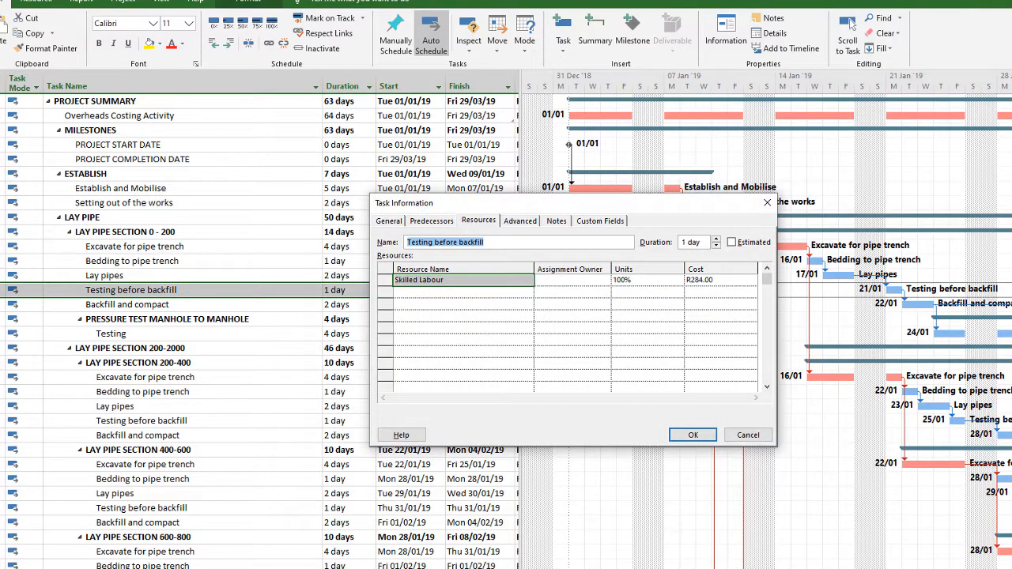
click(693, 435)
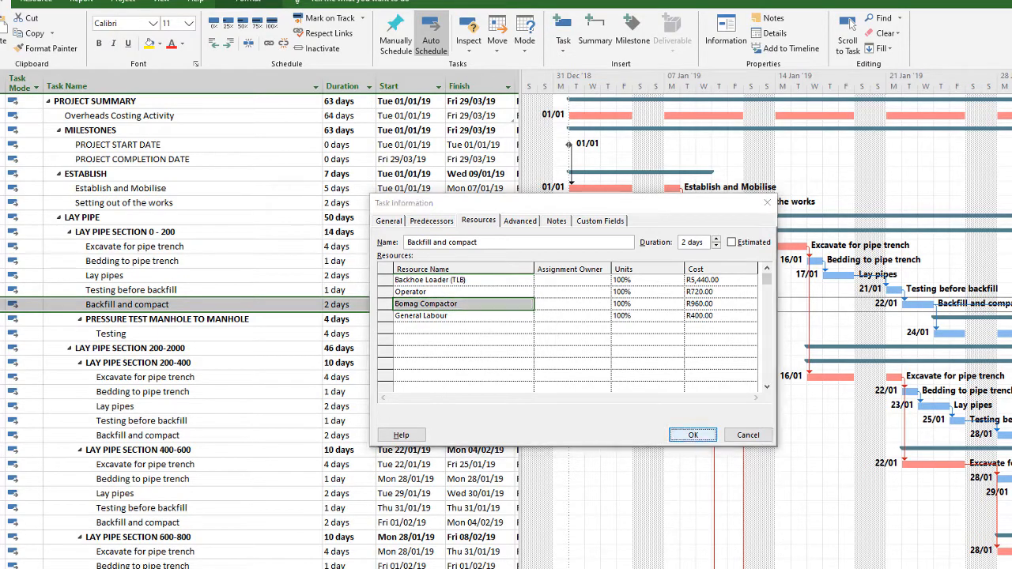
click(692, 435)
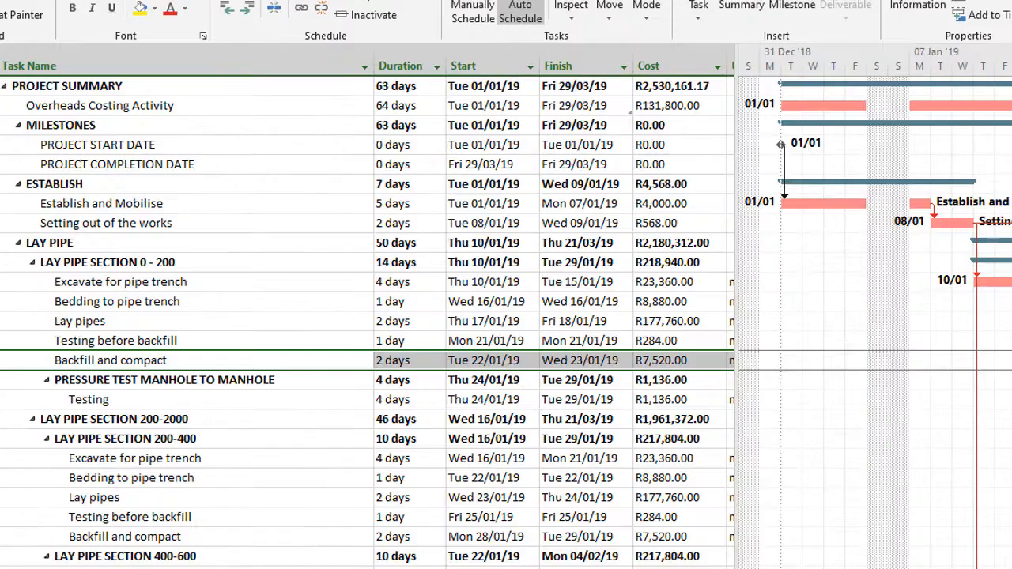
click(679, 263)
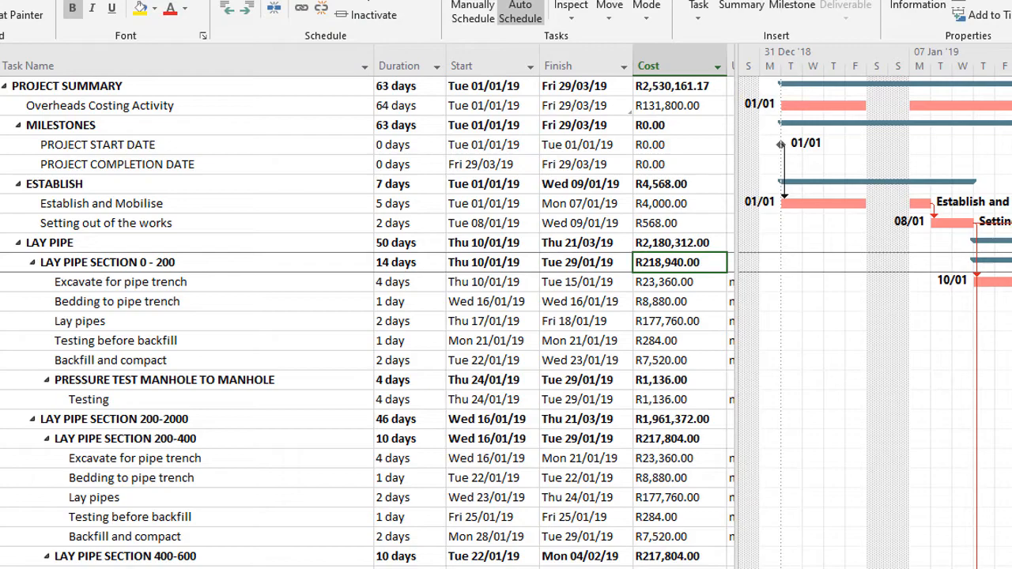
scroll(down, 3)
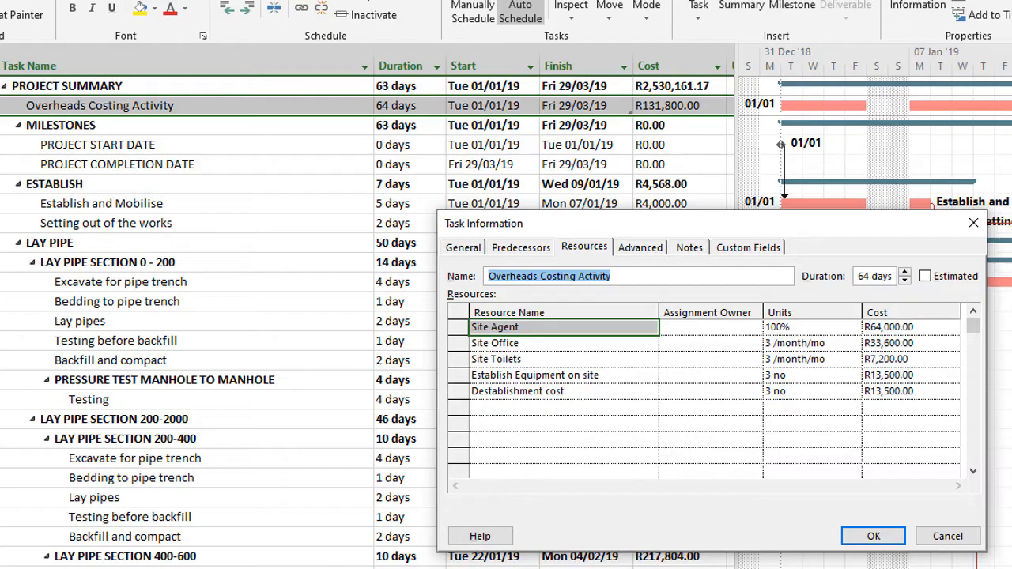
click(873, 536)
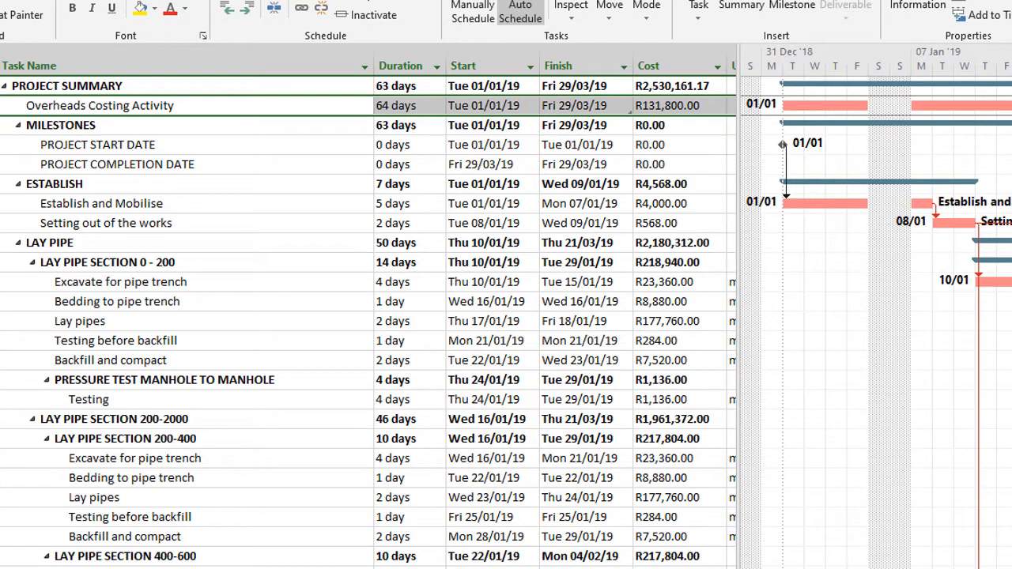
click(677, 85)
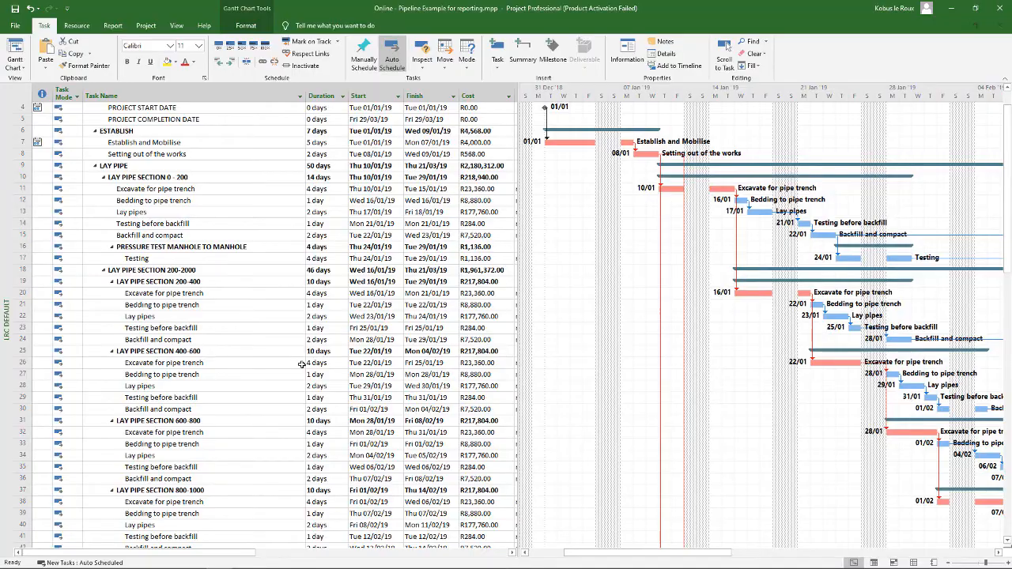
scroll(down, 3)
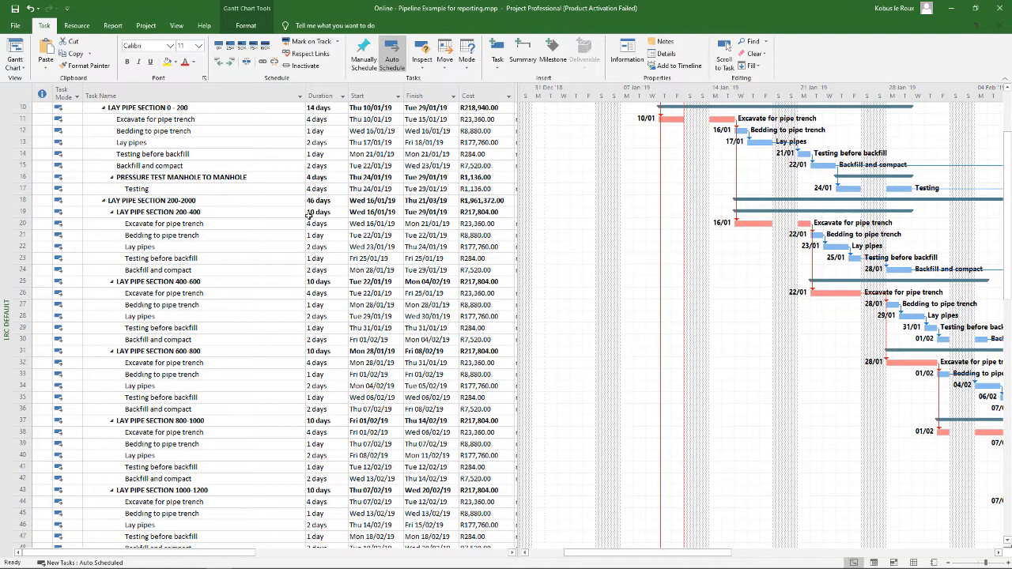
scroll(down, 3)
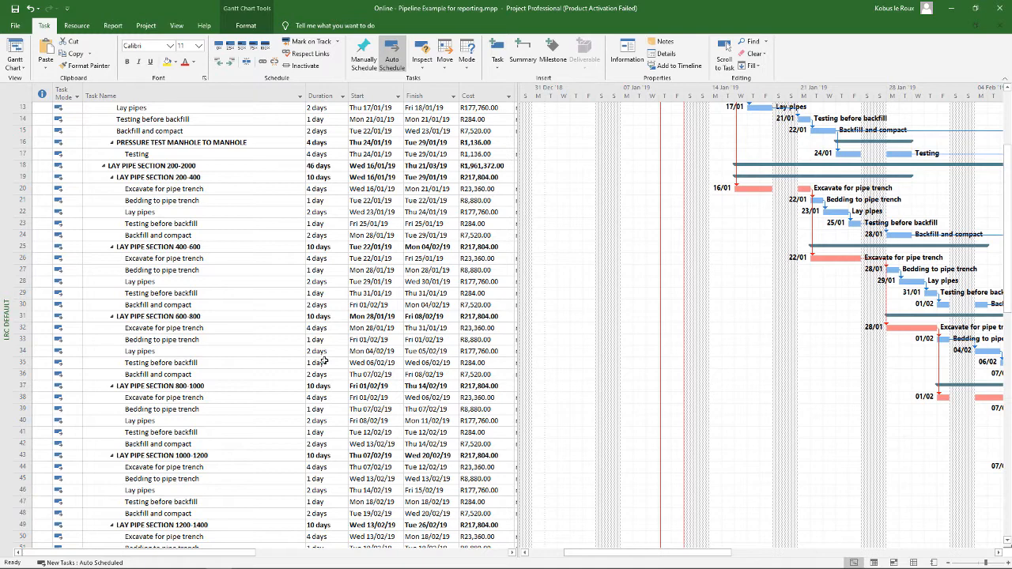
scroll(down, 3)
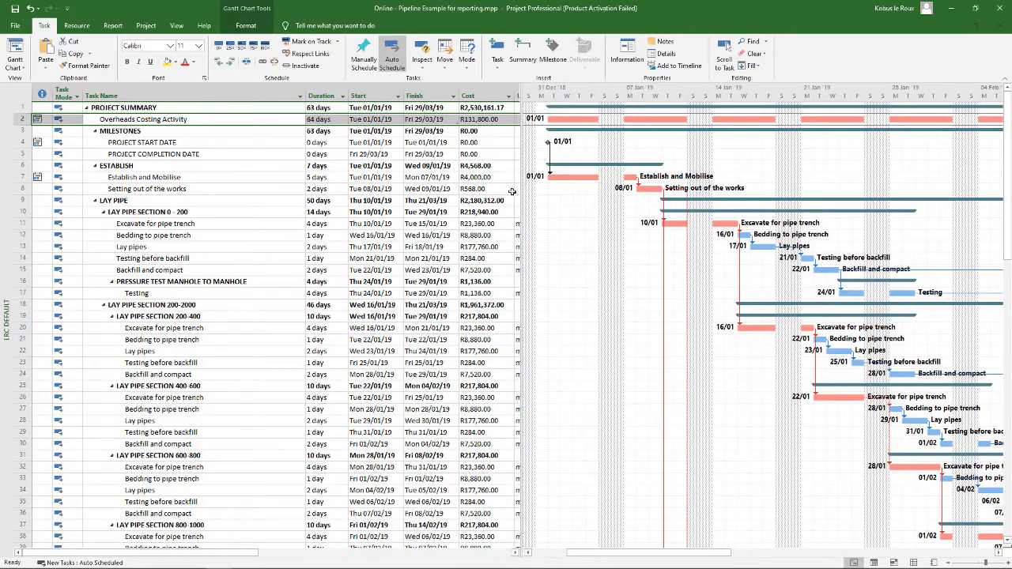
mouse_move(497, 323)
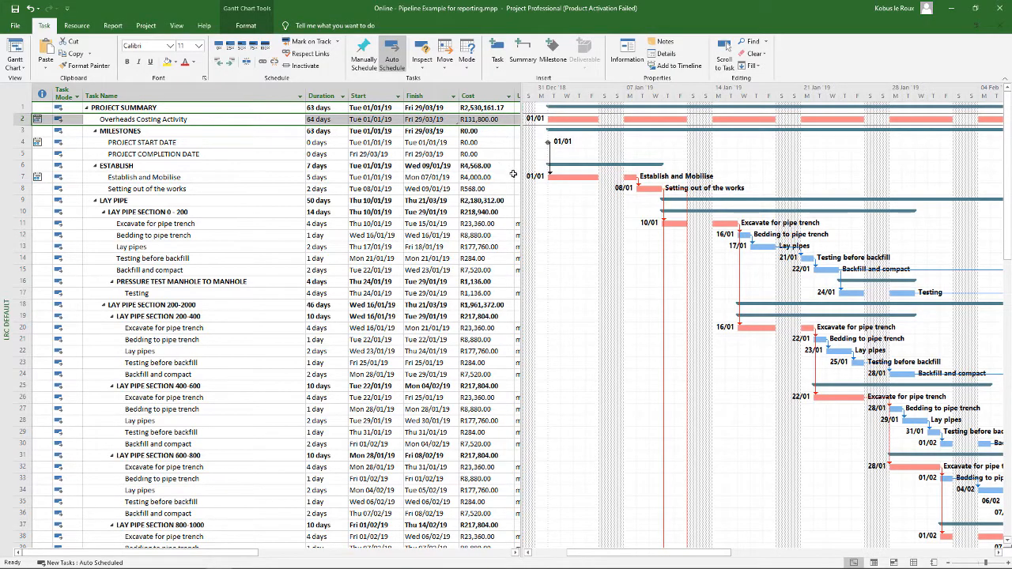
mouse_move(462, 193)
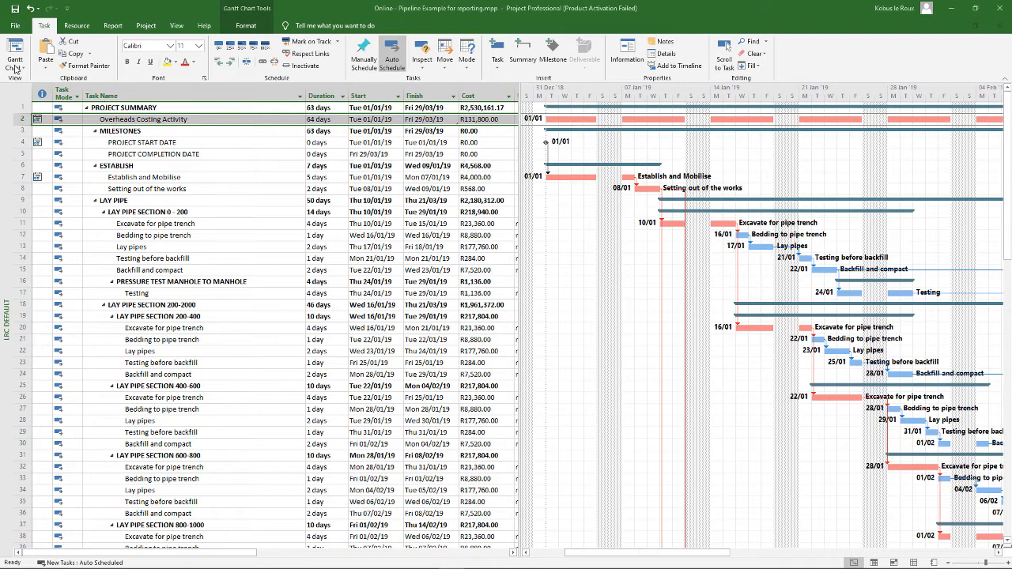
Switch to the Task Usage view showing each task's resource cost breakdown
click(14, 54)
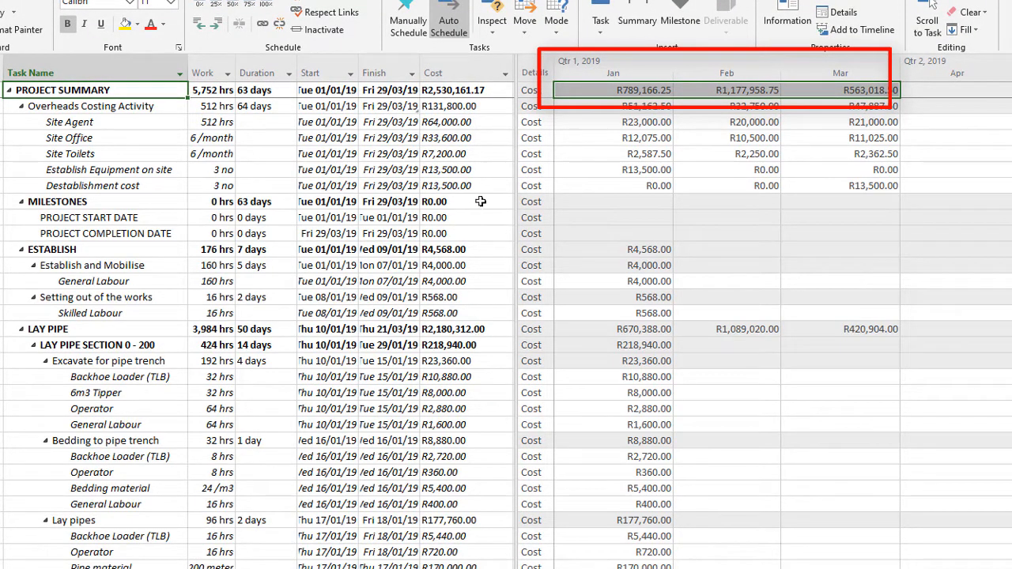
scroll(down, 3)
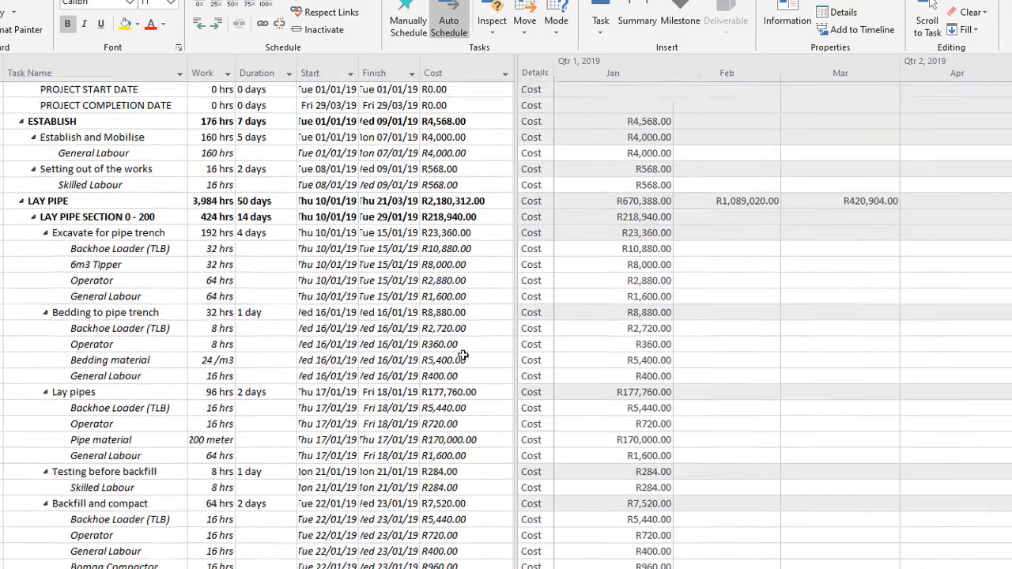
scroll(down, 3)
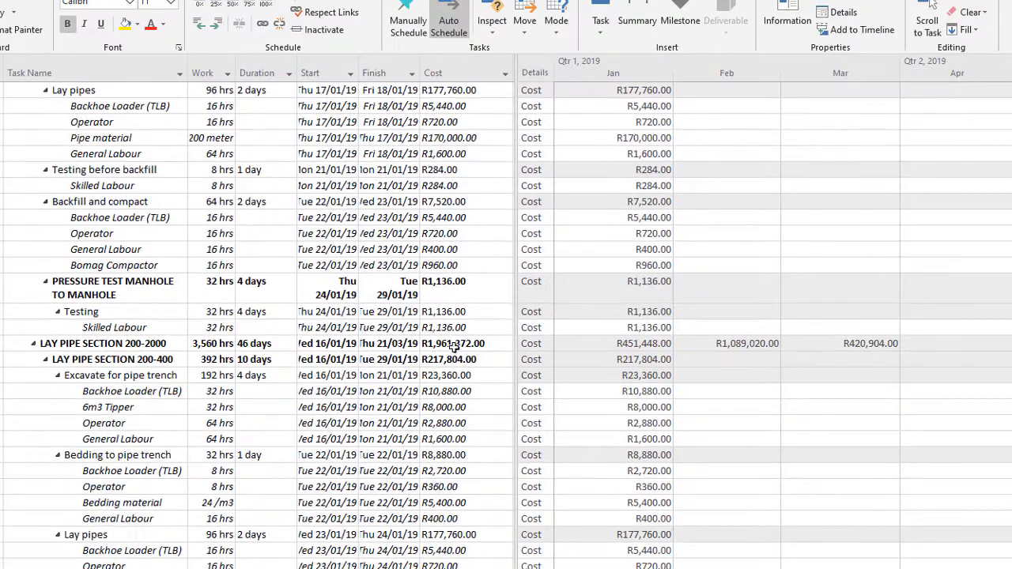
scroll(down, 3)
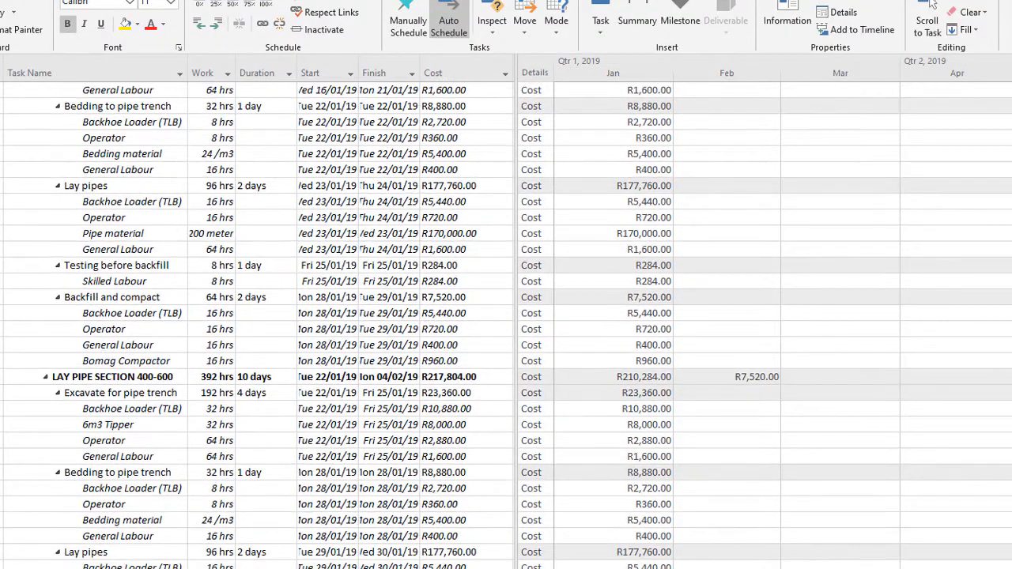
scroll(down, 3)
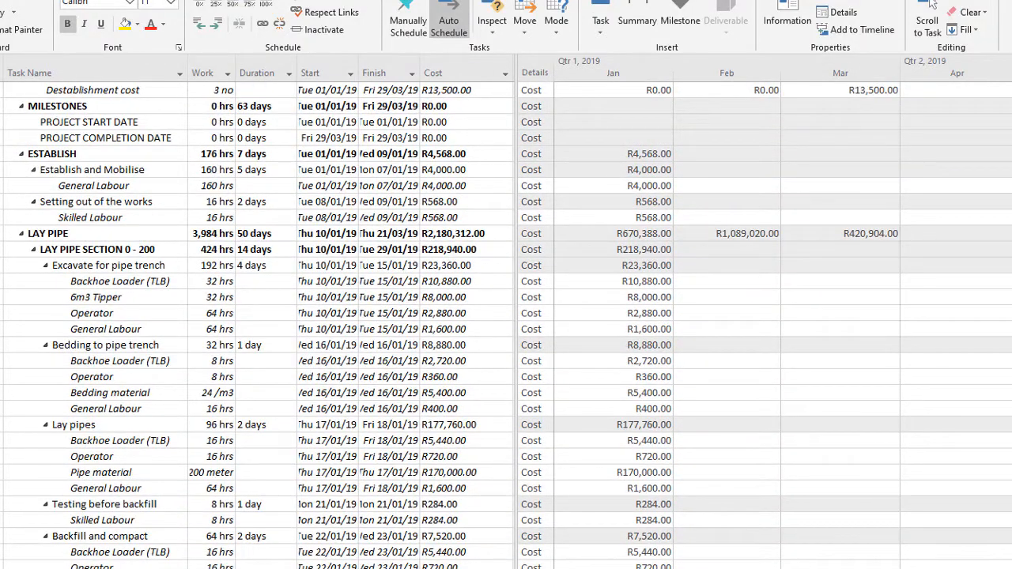
scroll(right, 3)
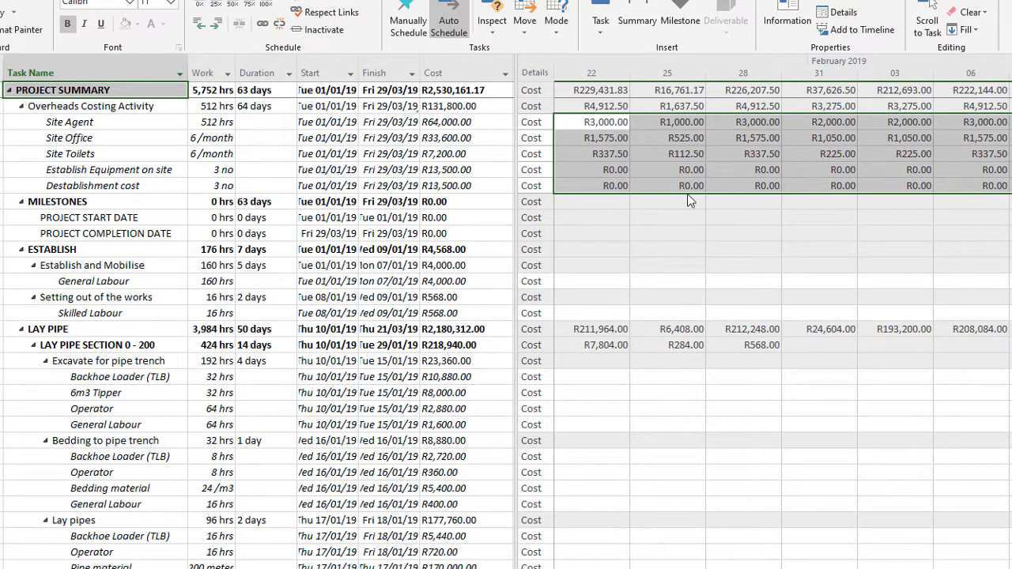
Set the usage timescale to months, then collapse and re-expand the Project Summary to check monthly cashflow totals
click(667, 185)
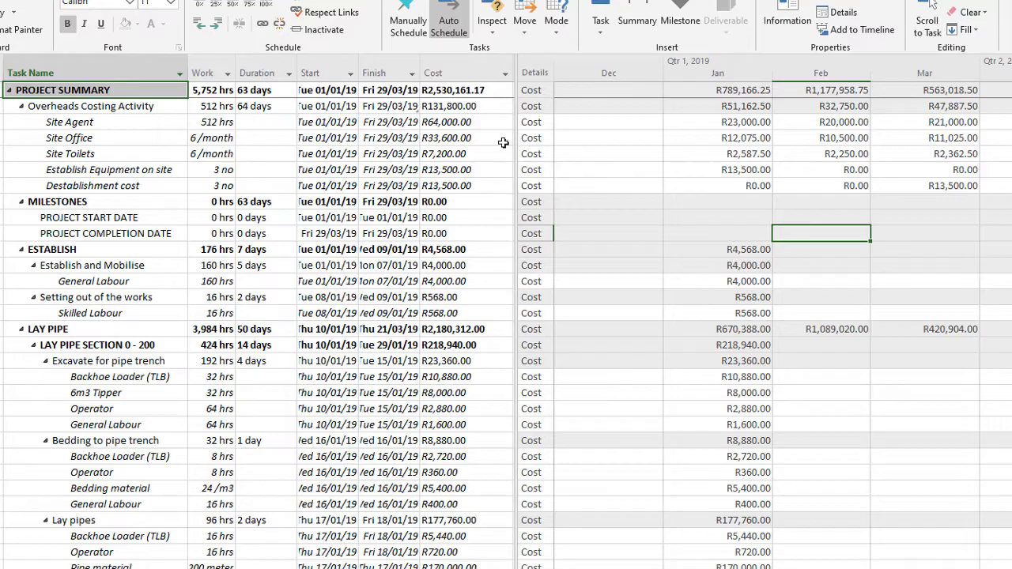
mouse_move(984, 139)
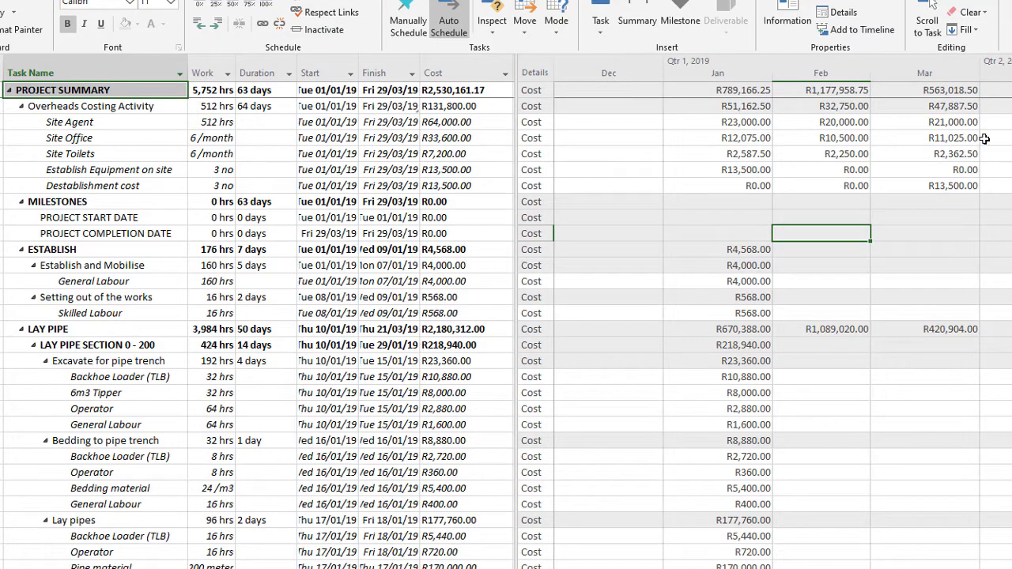
mouse_move(6, 89)
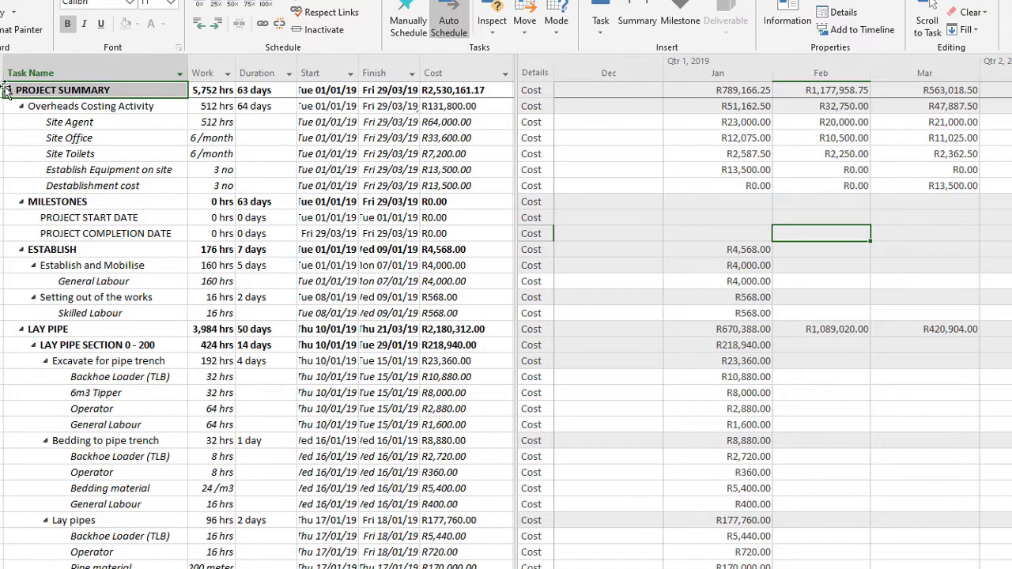
click(6, 88)
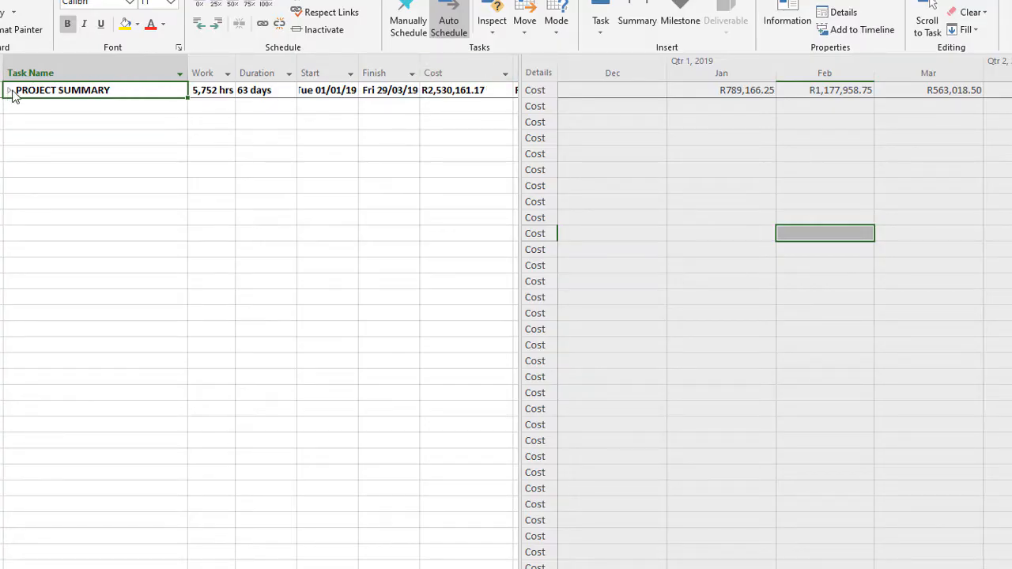
click(10, 89)
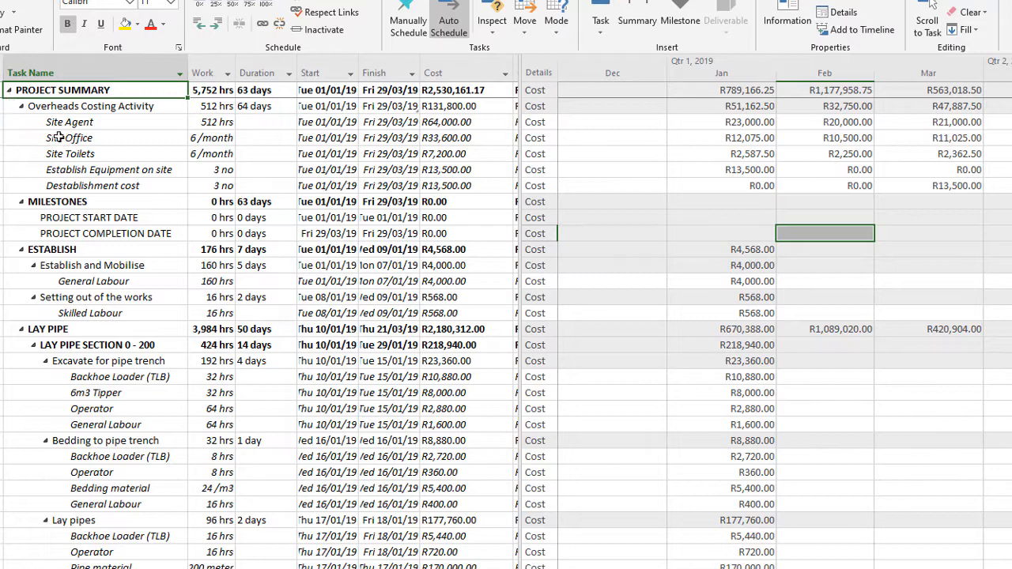
mouse_move(60, 137)
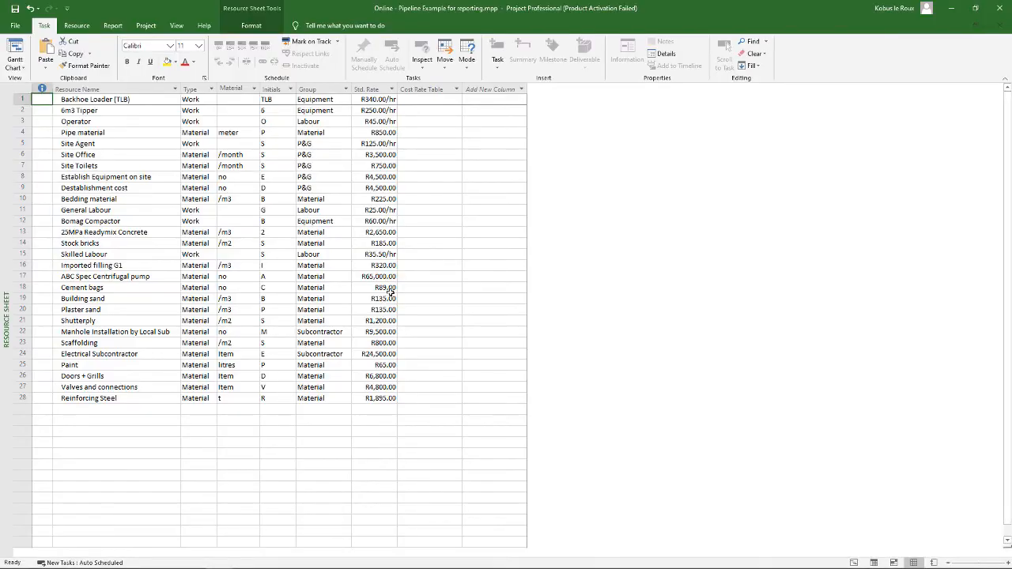
mouse_move(372, 275)
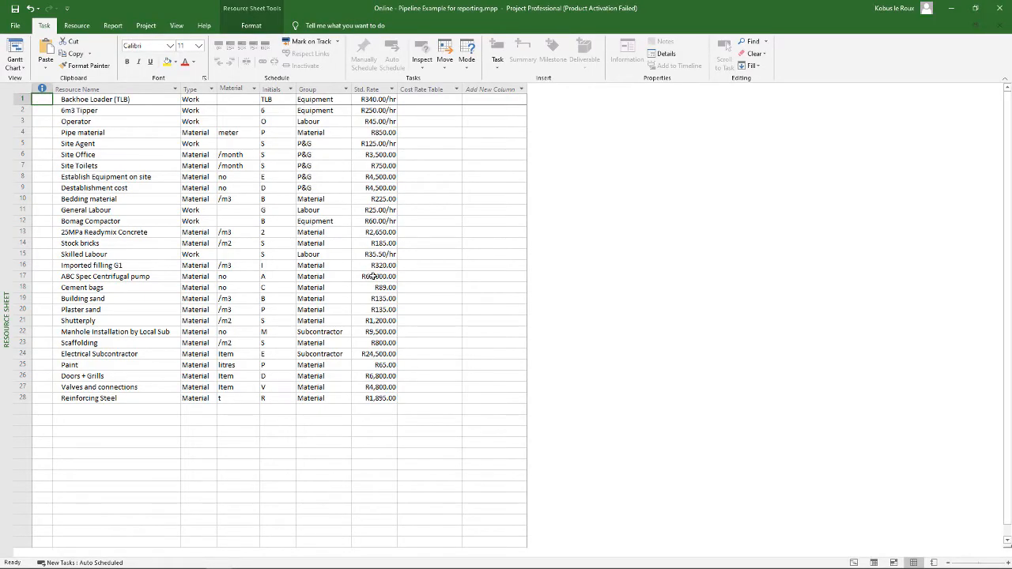